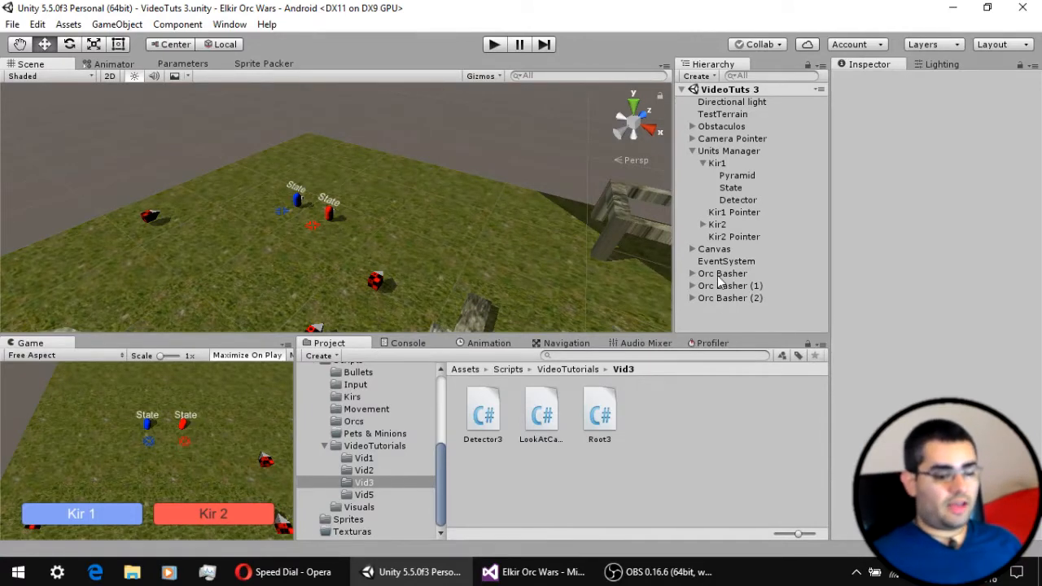
Step: Inspect the Orc Basher's Root 3 component and Kir1's State label, Detector sphere and components
left_click(722, 273)
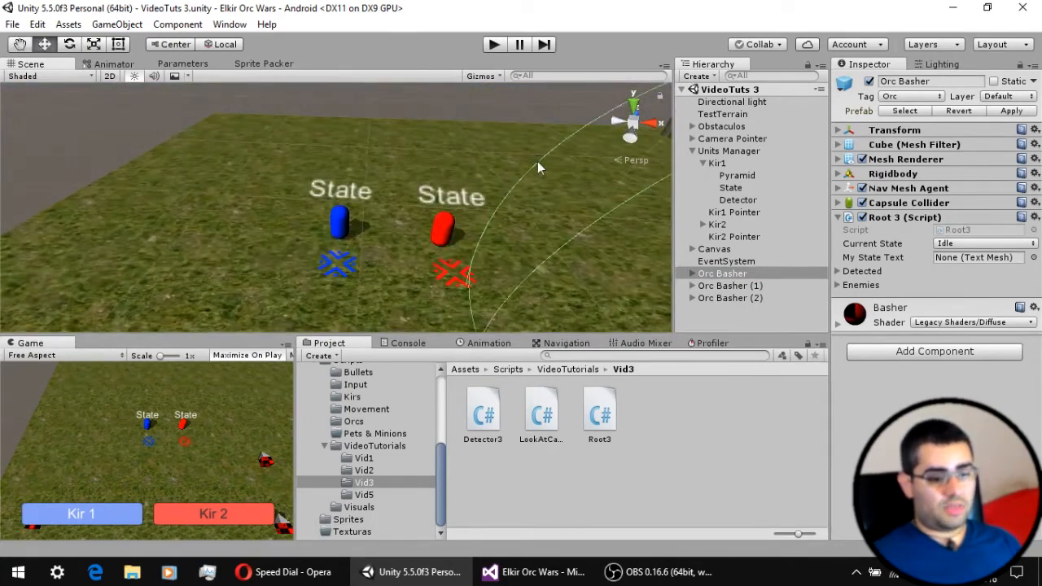
left_click(729, 187)
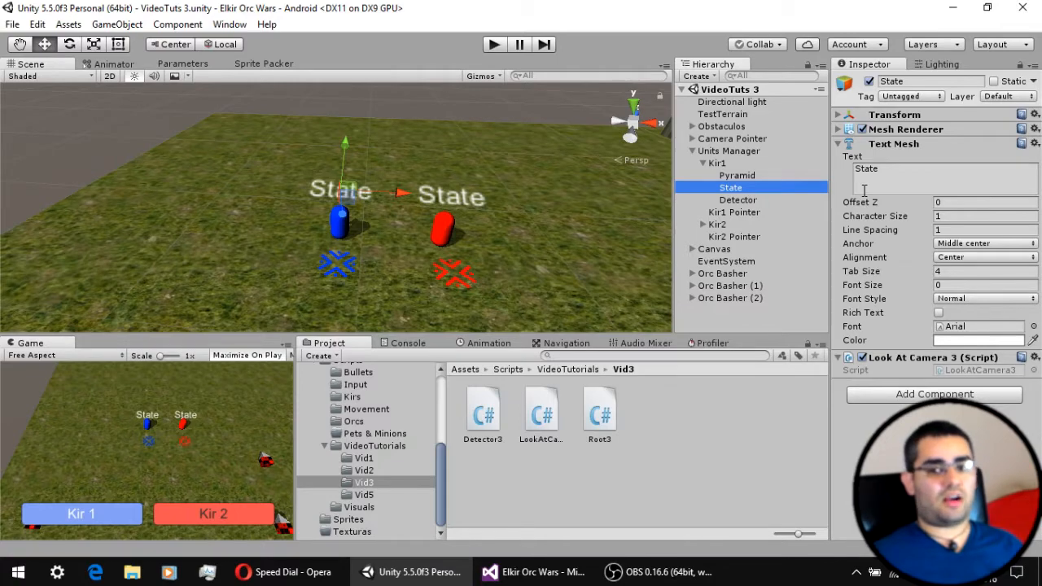
mouse_move(743, 205)
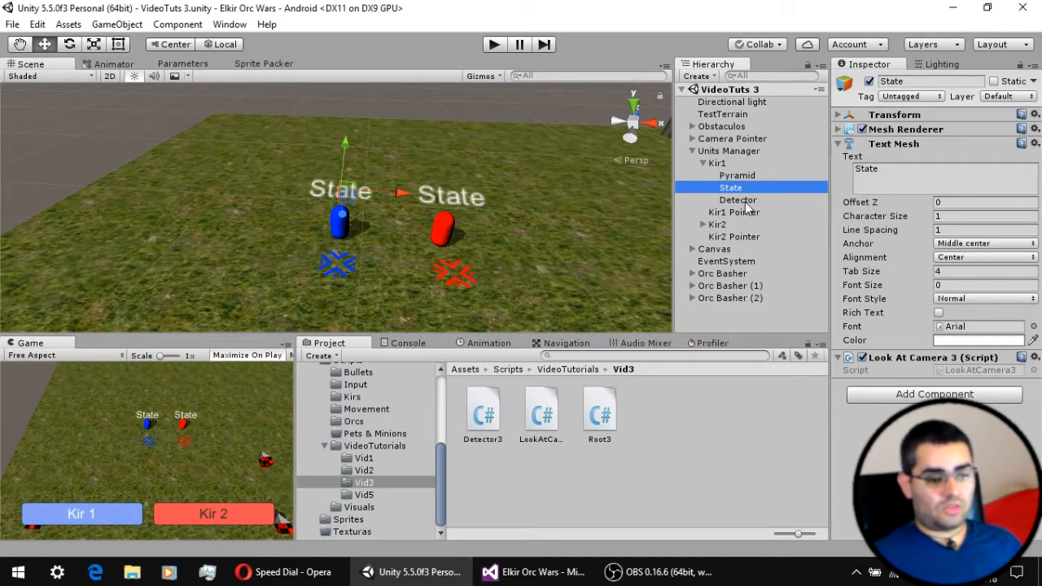
left_click(737, 199)
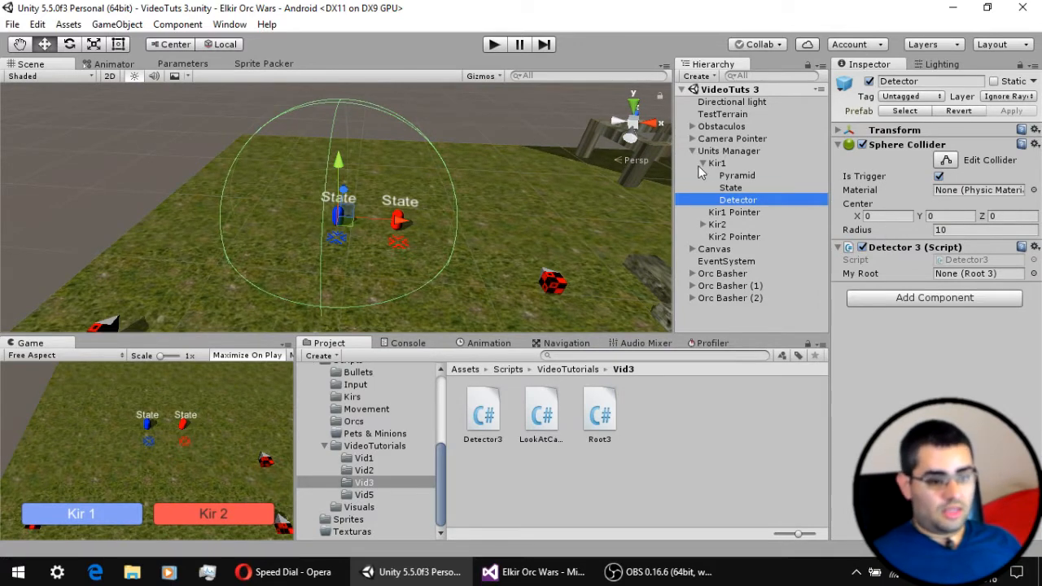
left_click(716, 163)
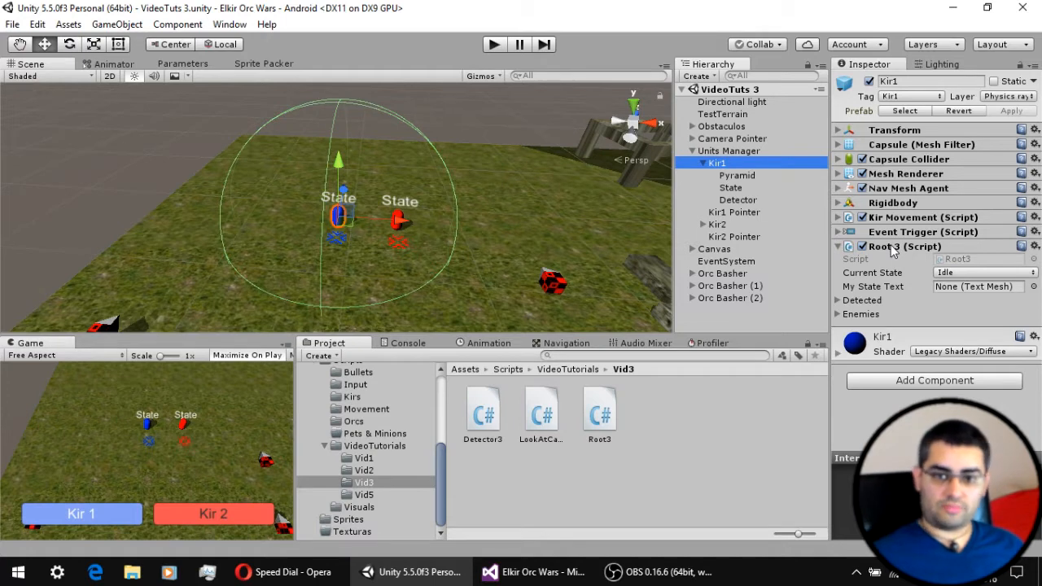
left_click(533, 571)
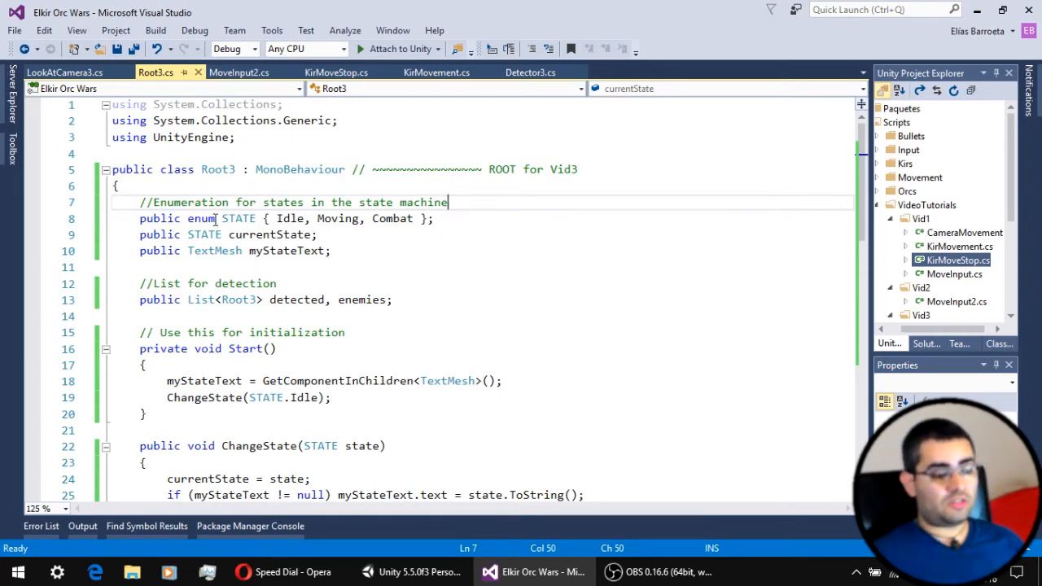
Step: In Root3.cs, highlight the STATE enum's Moving value and the currentState and myStateText fields
double_click(238, 218)
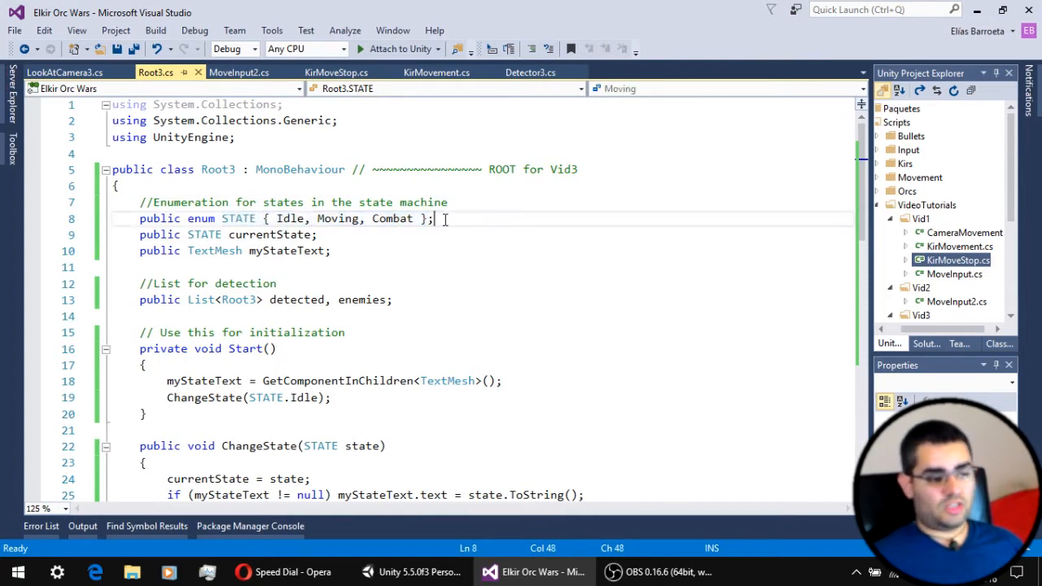
left_click(342, 218)
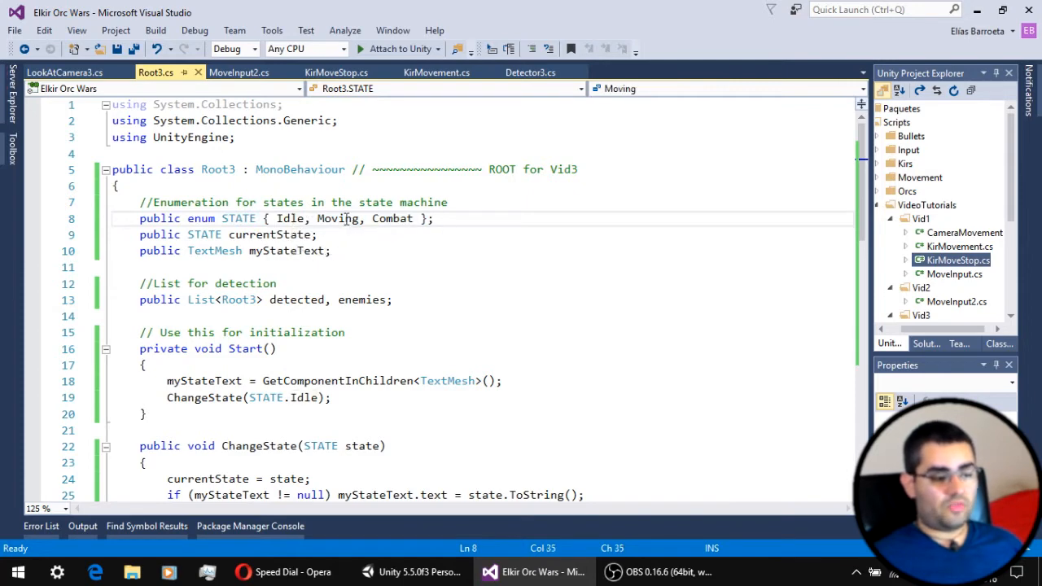
left_click_drag(140, 235, 332, 251)
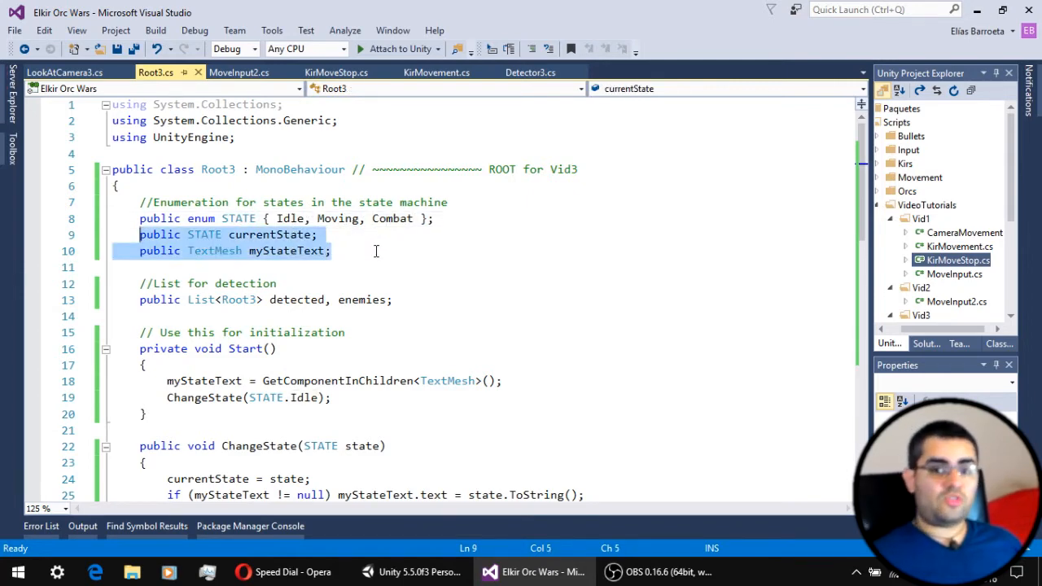
mouse_move(277, 235)
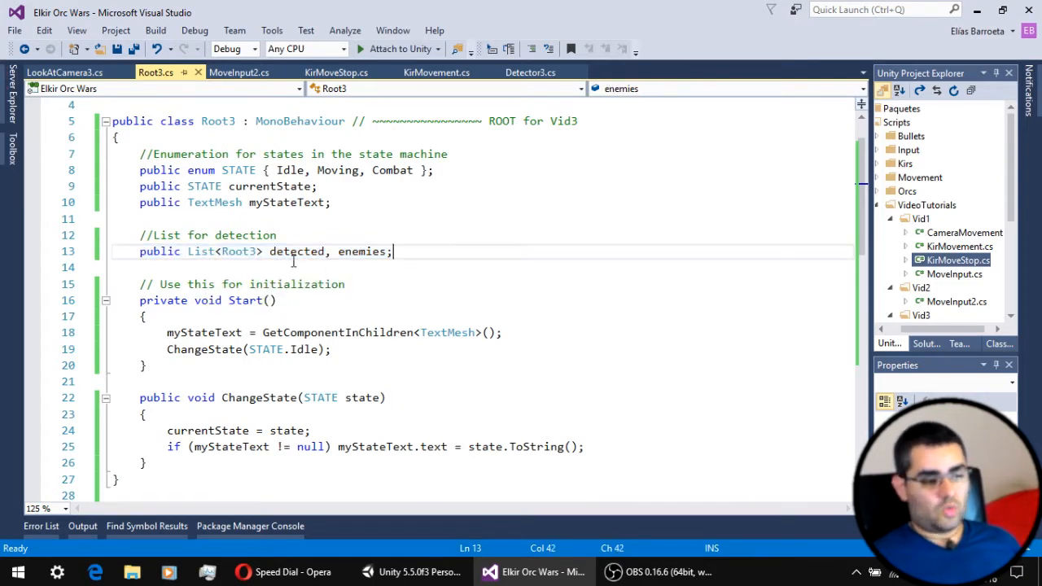
Step: Review Root3's detected and enemies list declarations further down the script
double_click(296, 250)
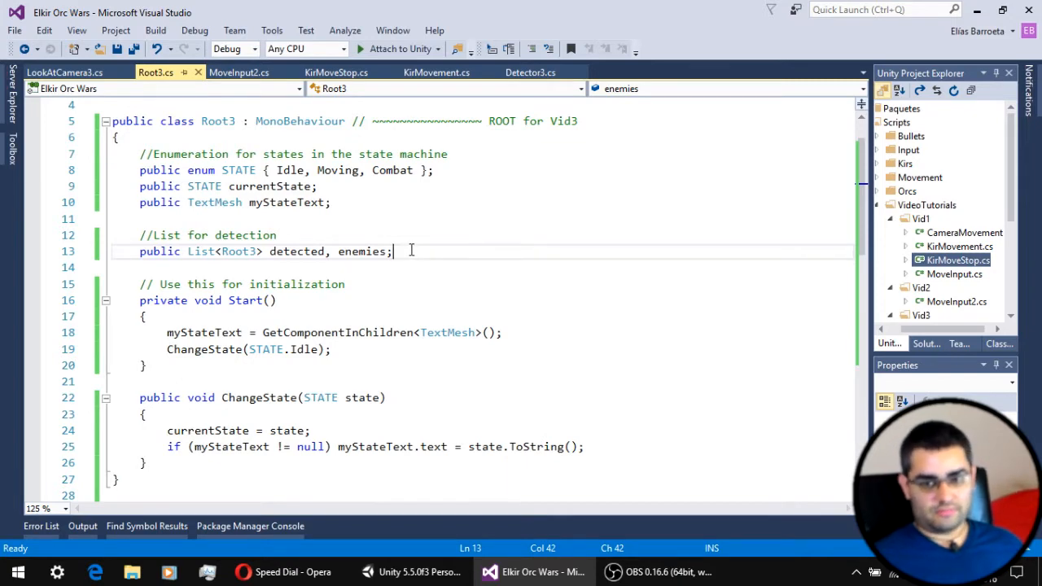
scroll("down", 3)
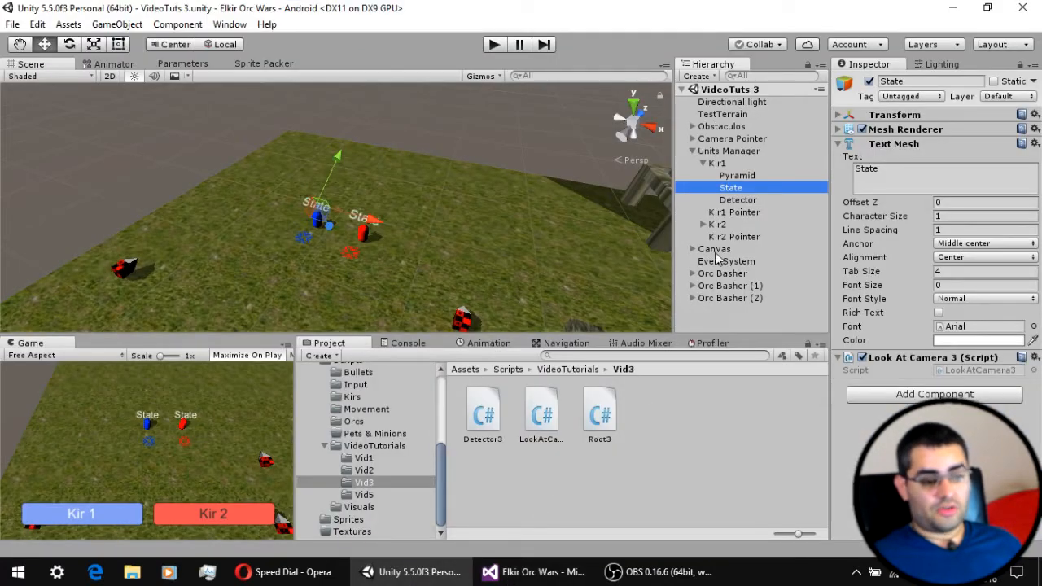
Step: Inspect Kir1 and its State text object, then move to the code editor
left_click(716, 163)
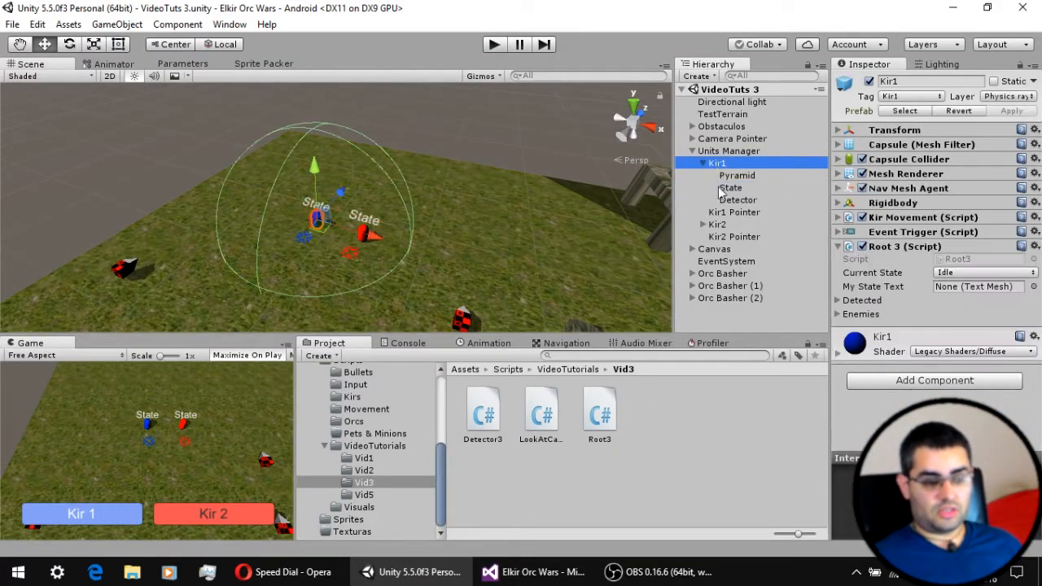
left_click(729, 187)
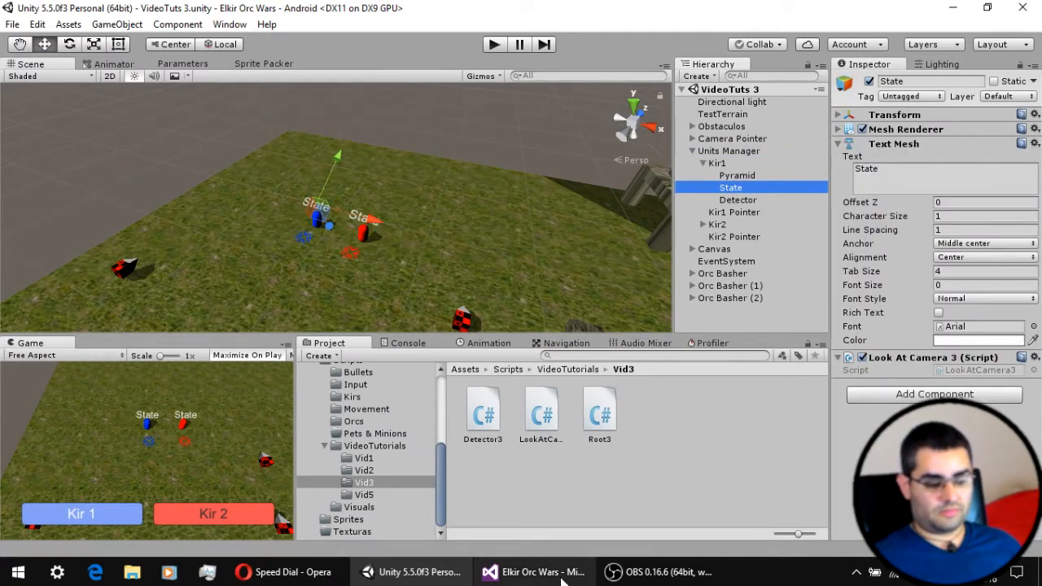
left_click(534, 572)
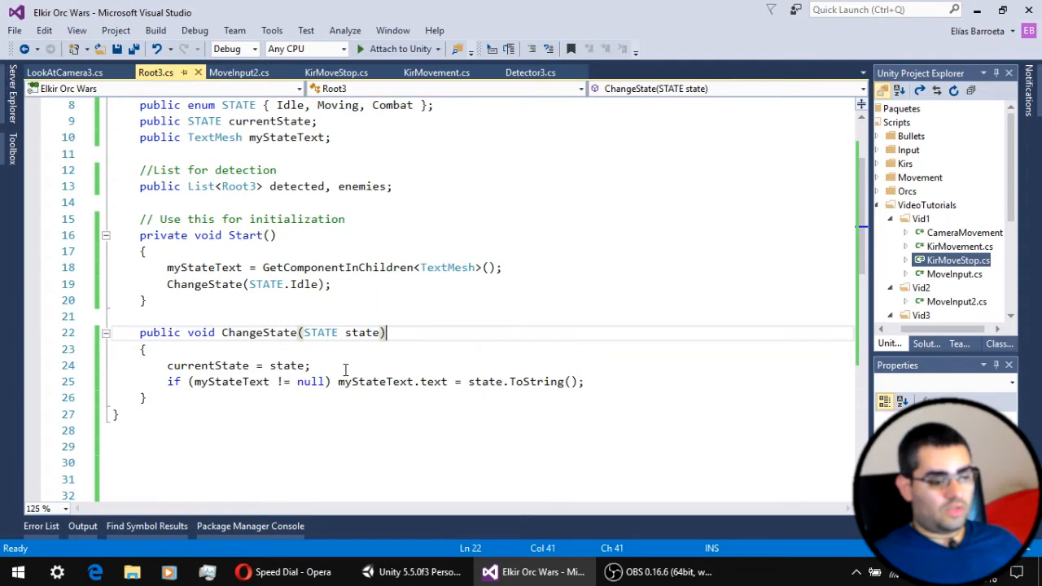
double_click(208, 365)
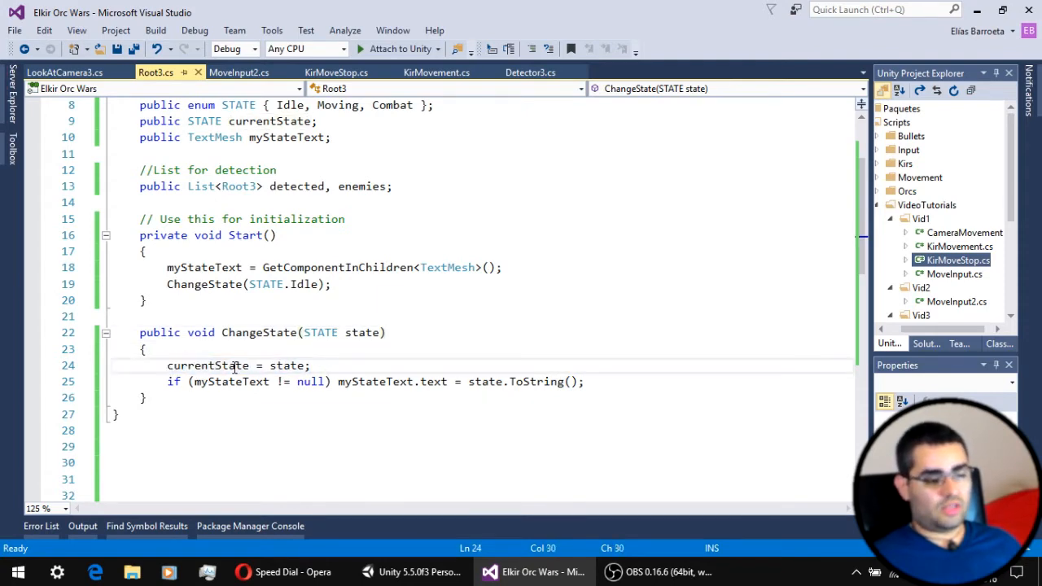
double_click(209, 364)
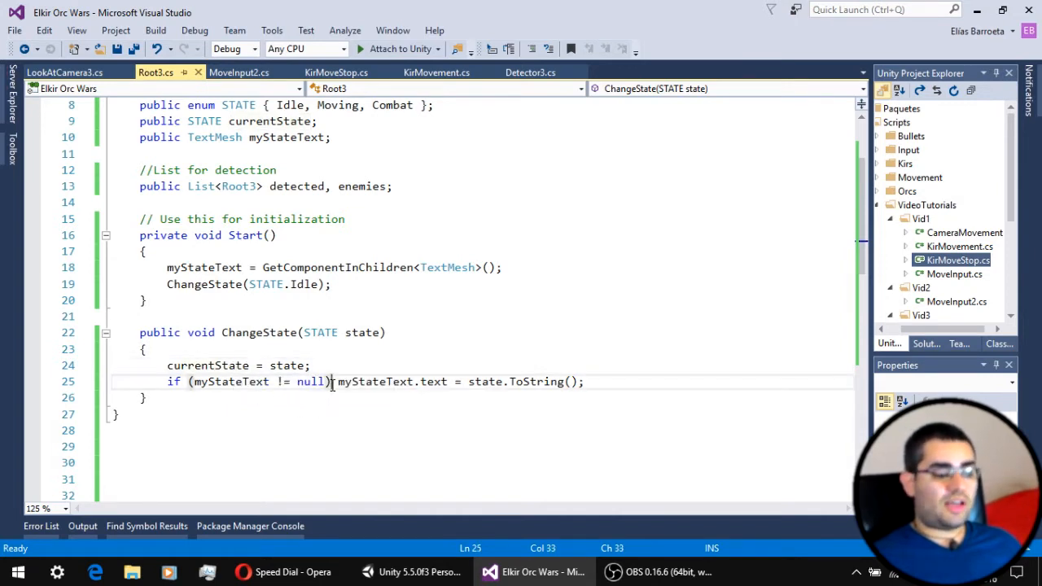
left_click_drag(329, 381, 189, 381)
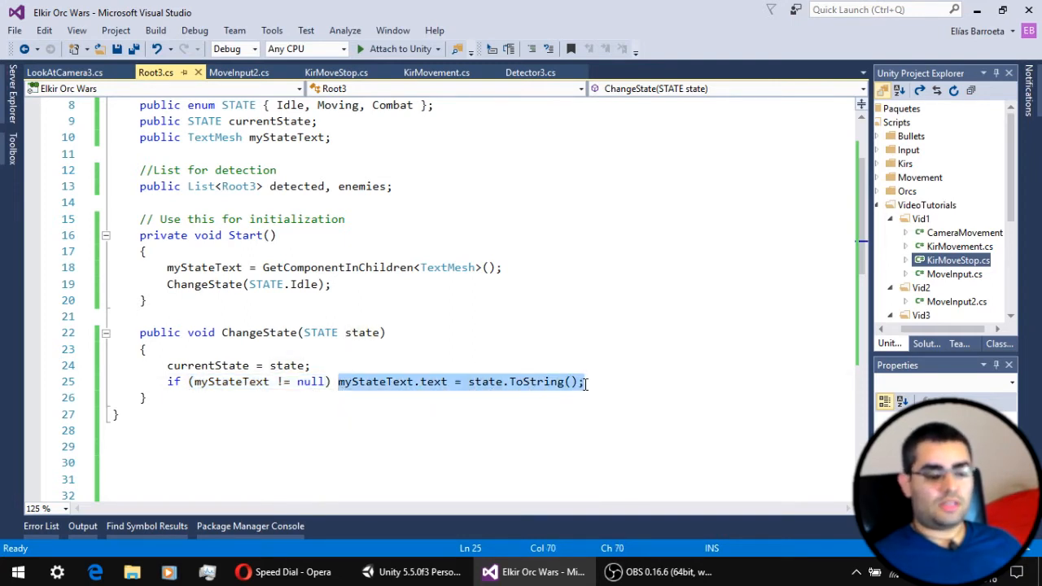
left_click(586, 380)
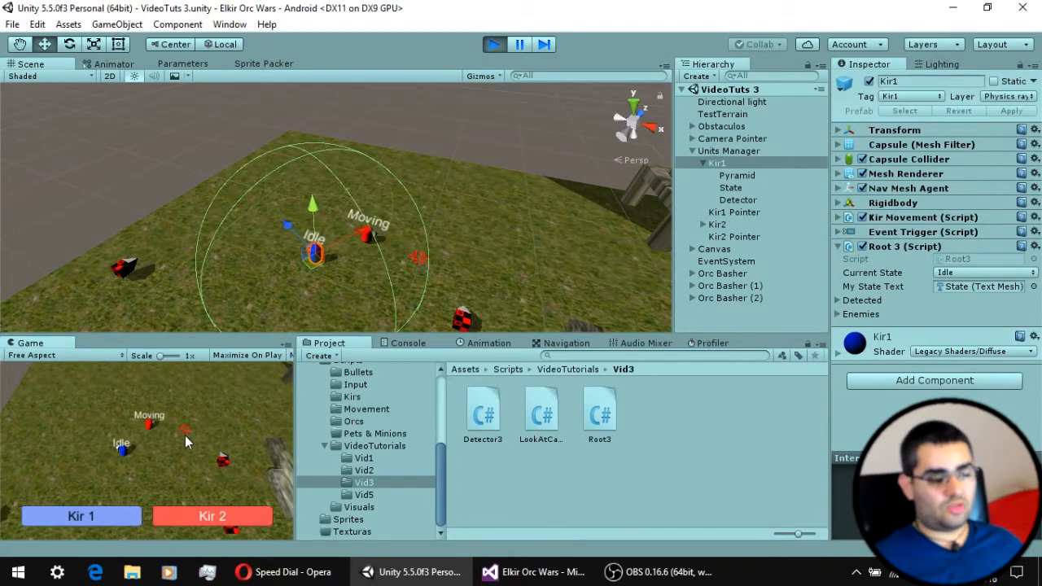
Step: Return to the code editor showing the MoveInput2 script
left_click(534, 571)
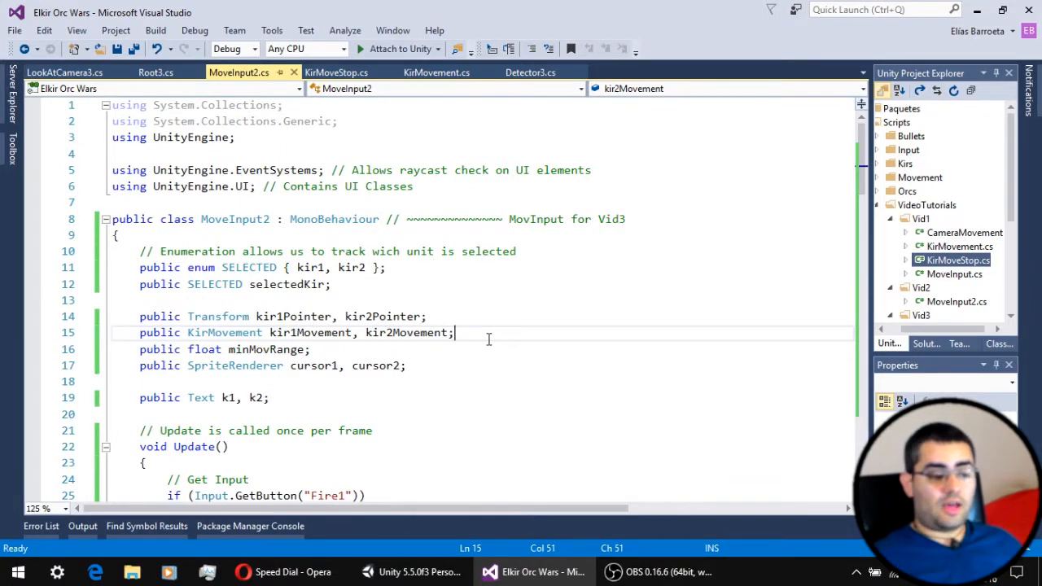
Step: Point out MoveInput2's ChangeState calls switching kir1 to Moving
scroll("down", 3)
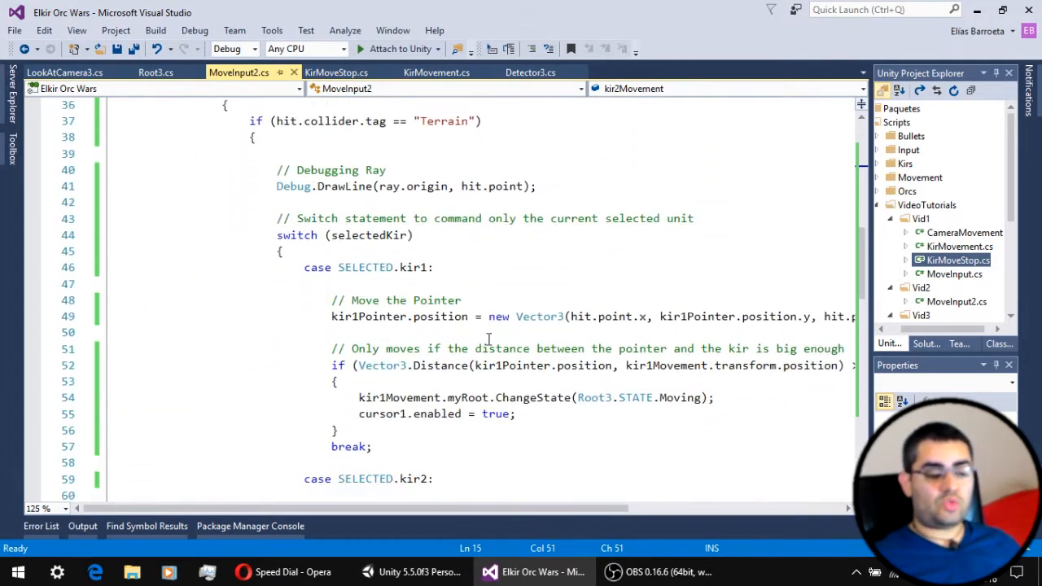
scroll("down", 3)
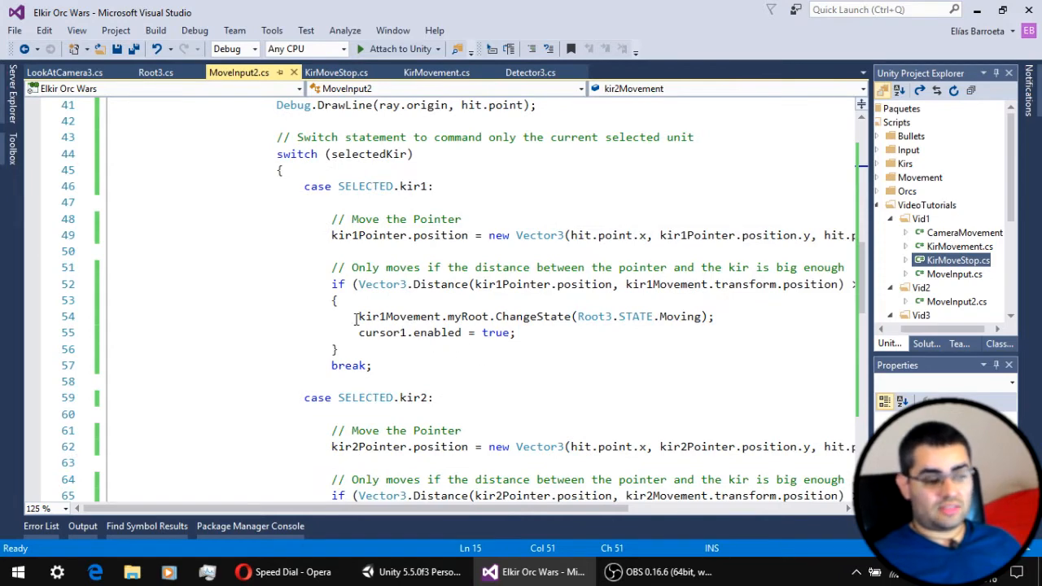
left_click(356, 316)
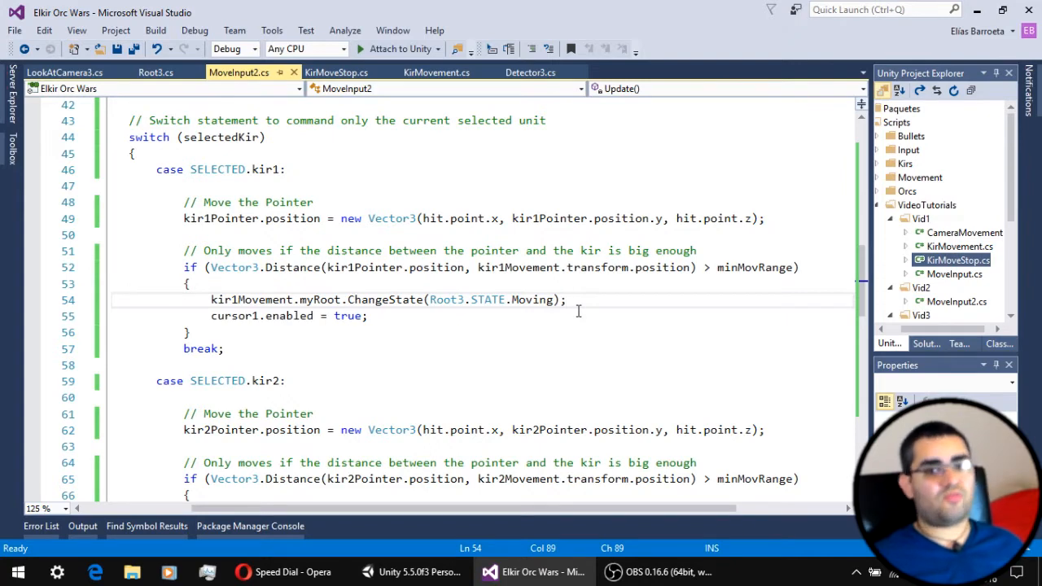
left_click(337, 72)
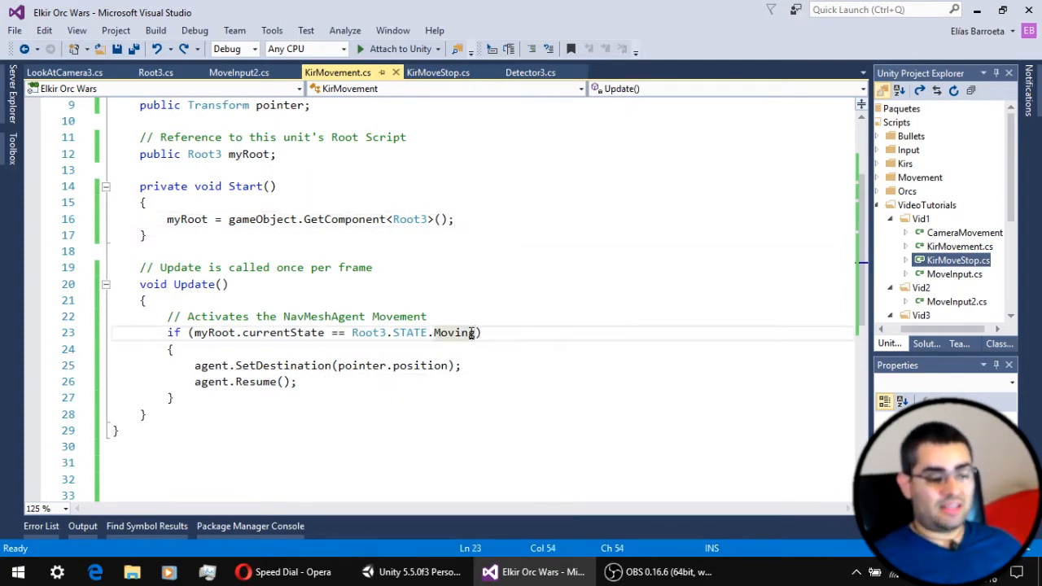
Step: Highlight KirMovement's Root3.STATE.Moving check in Update, then move to KirMoveStop
left_click_drag(475, 332, 196, 332)
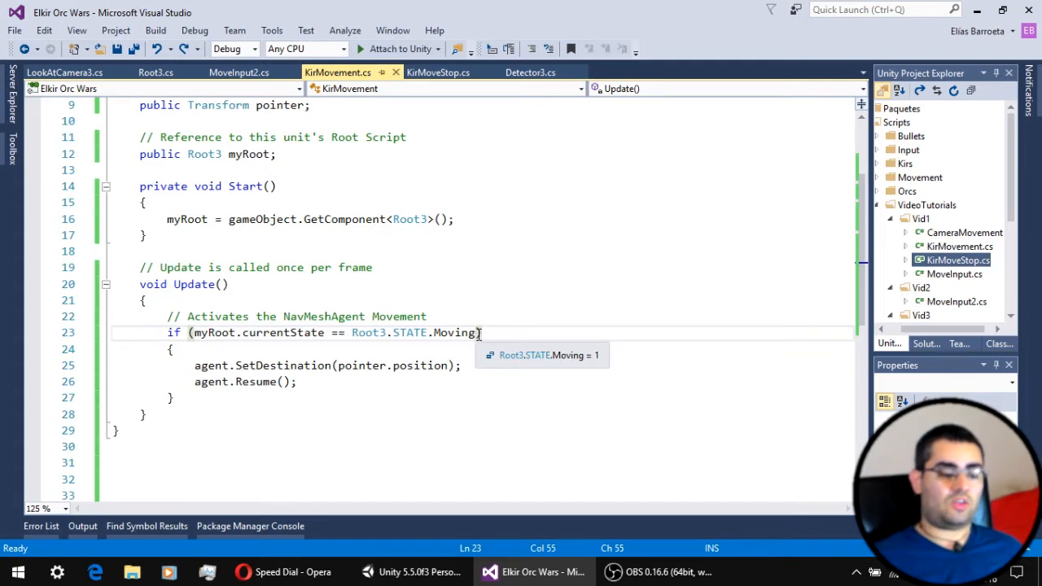
double_click(415, 333)
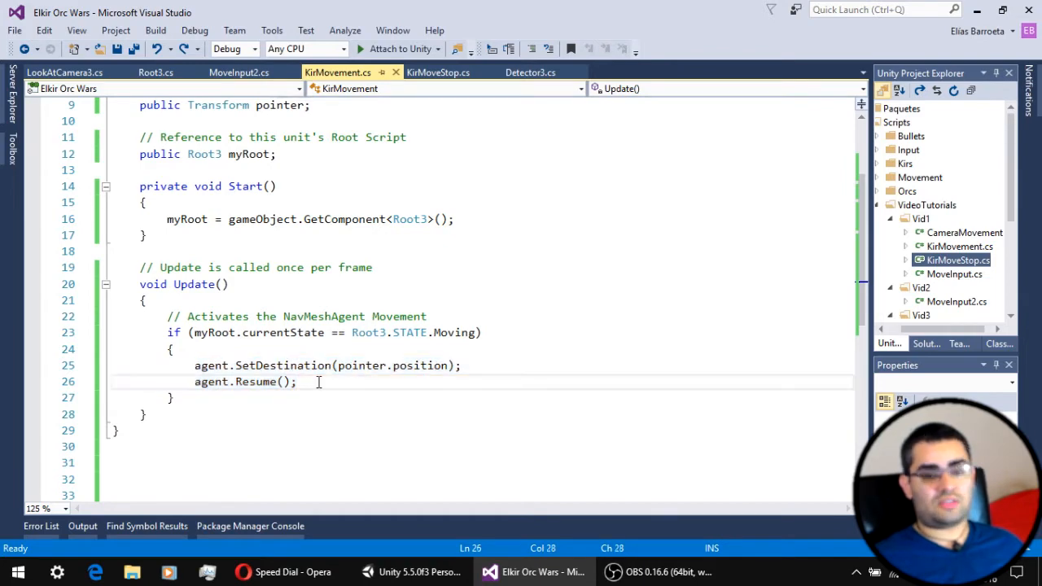
left_click(438, 72)
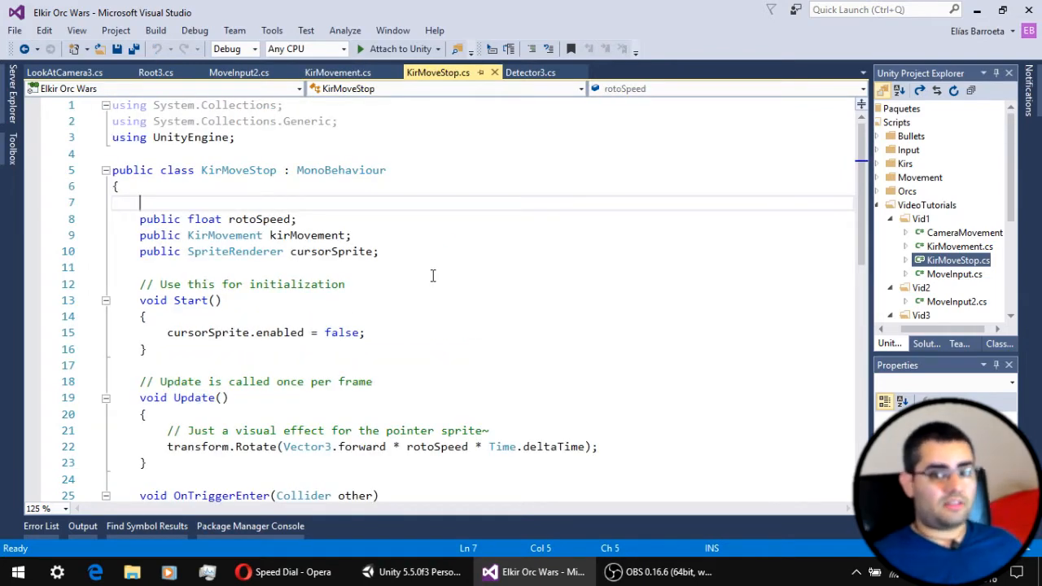
mouse_move(429, 295)
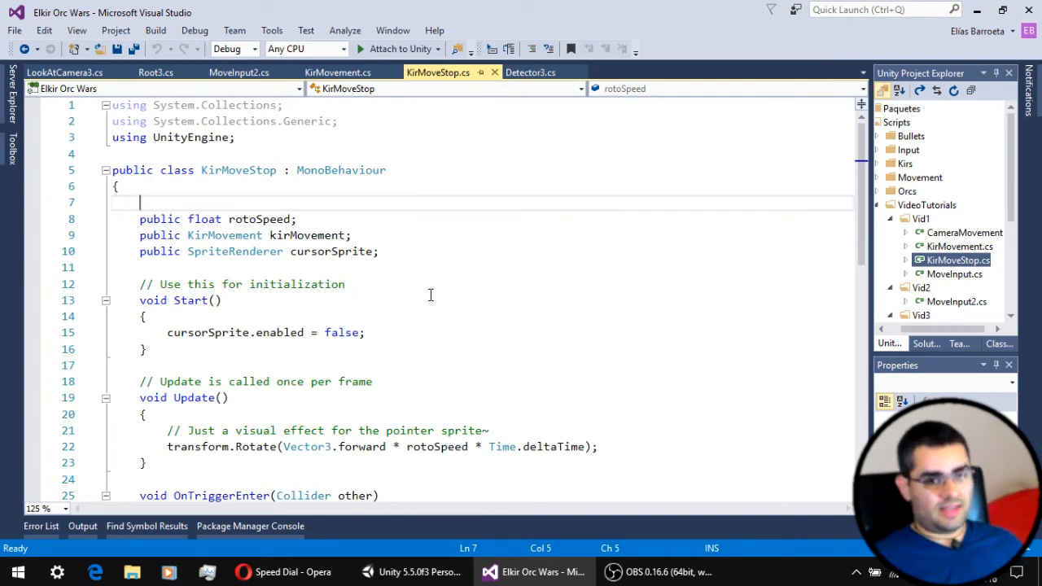
Step: Review the KirMoveStop script's code further down
scroll("down", 3)
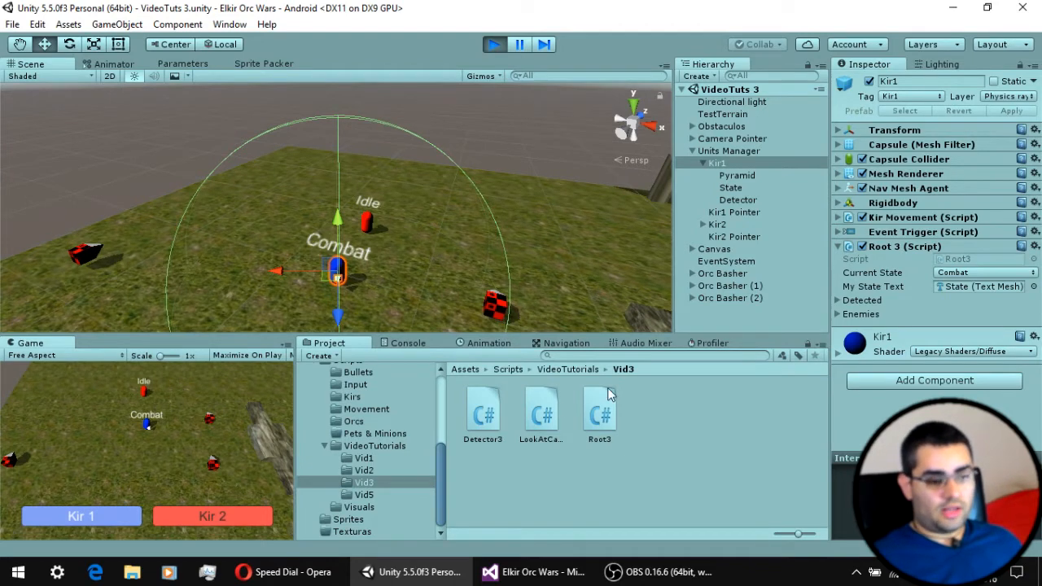
mouse_move(260, 377)
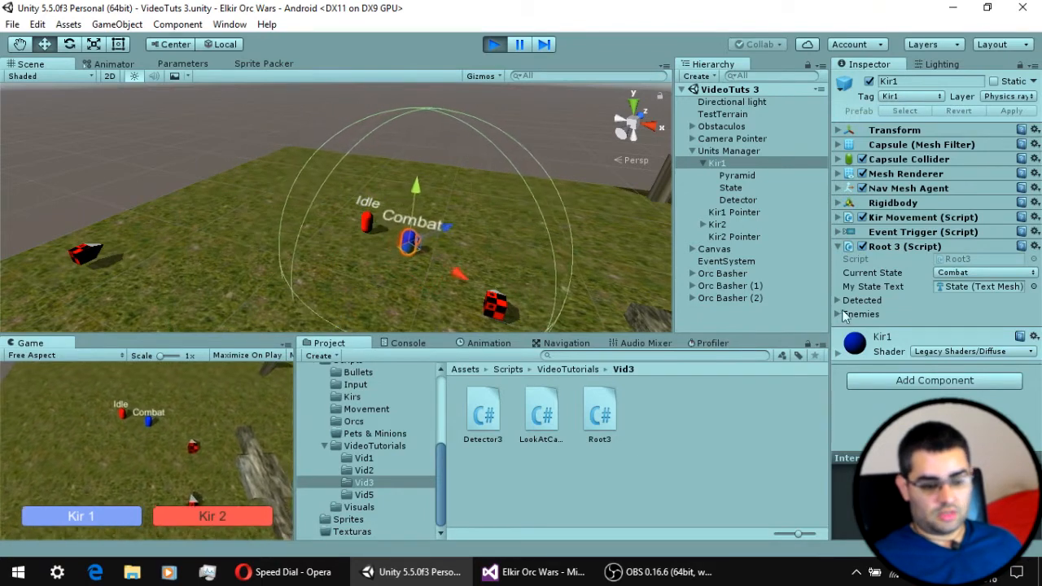
Step: Watch Kir1's Root3 Current State and expand its Detected list showing Kir2
left_click(838, 299)
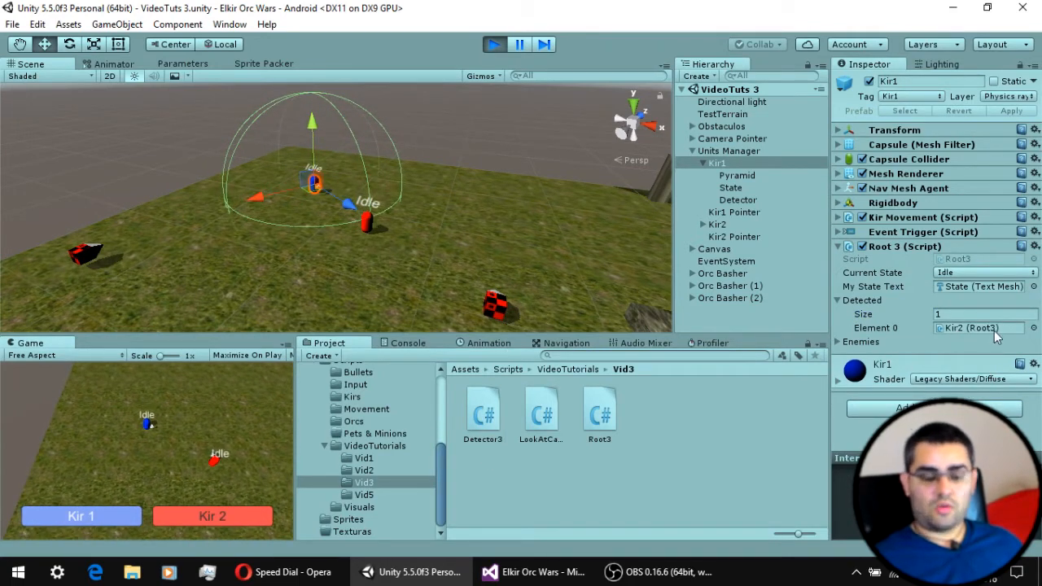
left_click(976, 327)
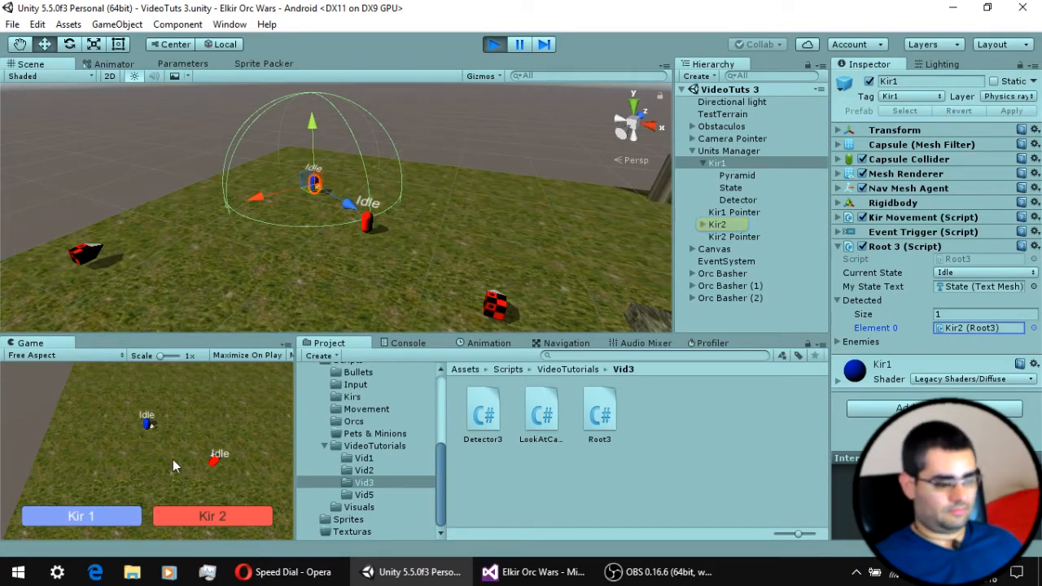
Step: Bring up Detector3.cs and mark its myRoot Root3 reference variable
left_click(534, 572)
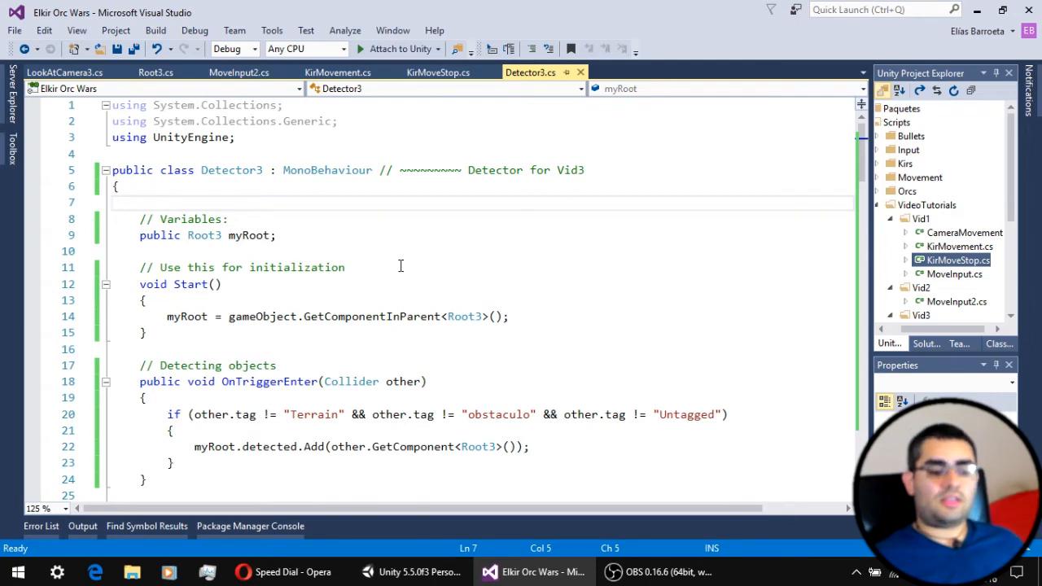
mouse_move(312, 238)
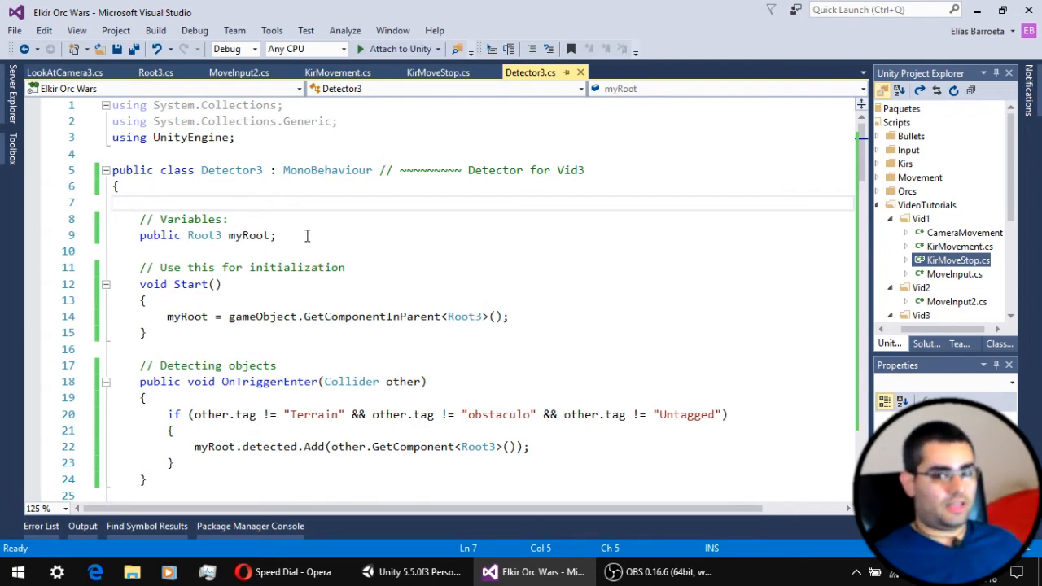
left_click(143, 201)
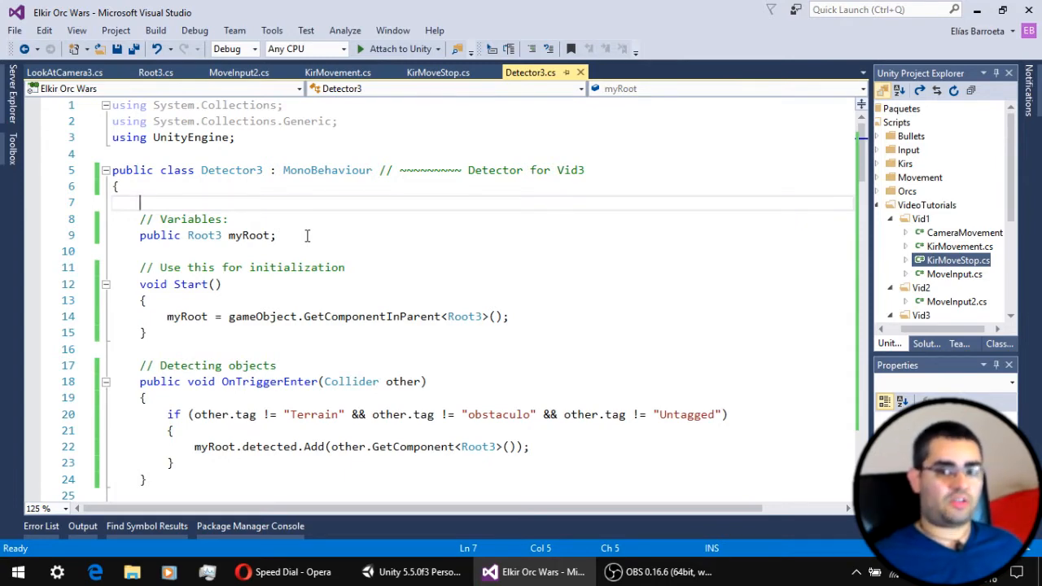
left_click(277, 234)
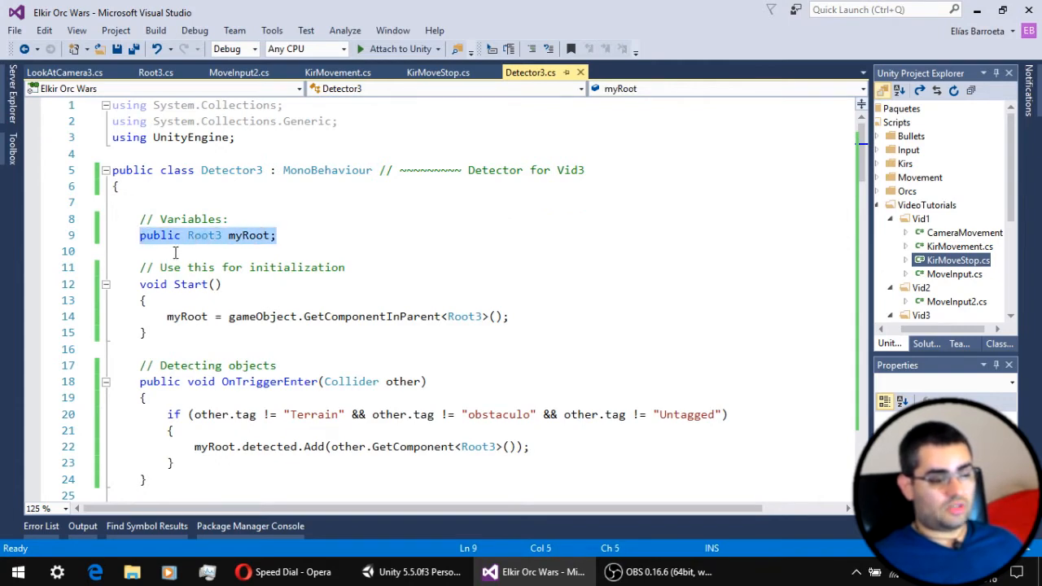
mouse_move(300, 236)
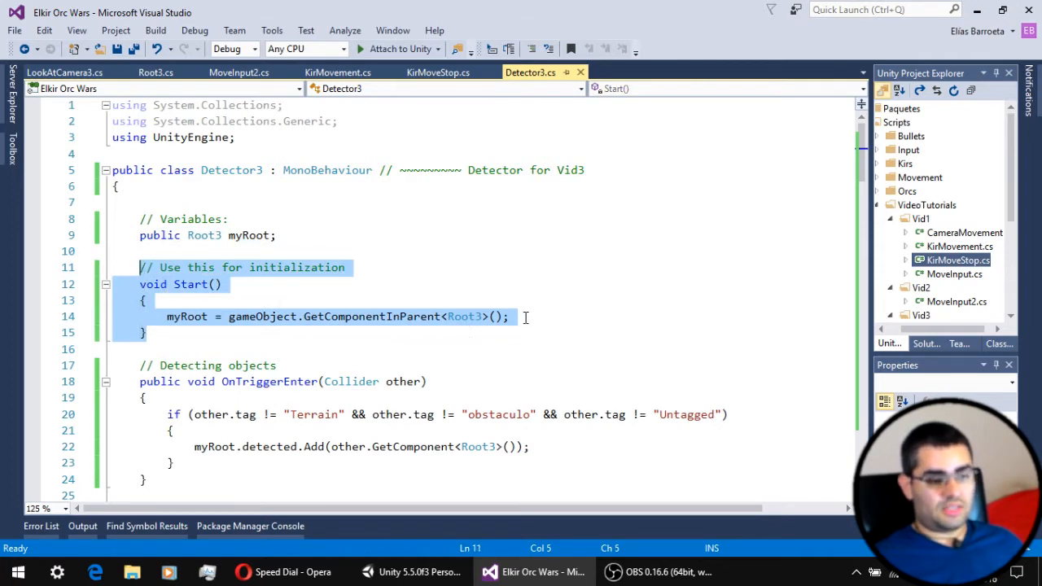
Step: Highlight the GetComponentInParent call in Detector3's Start method
left_click(522, 315)
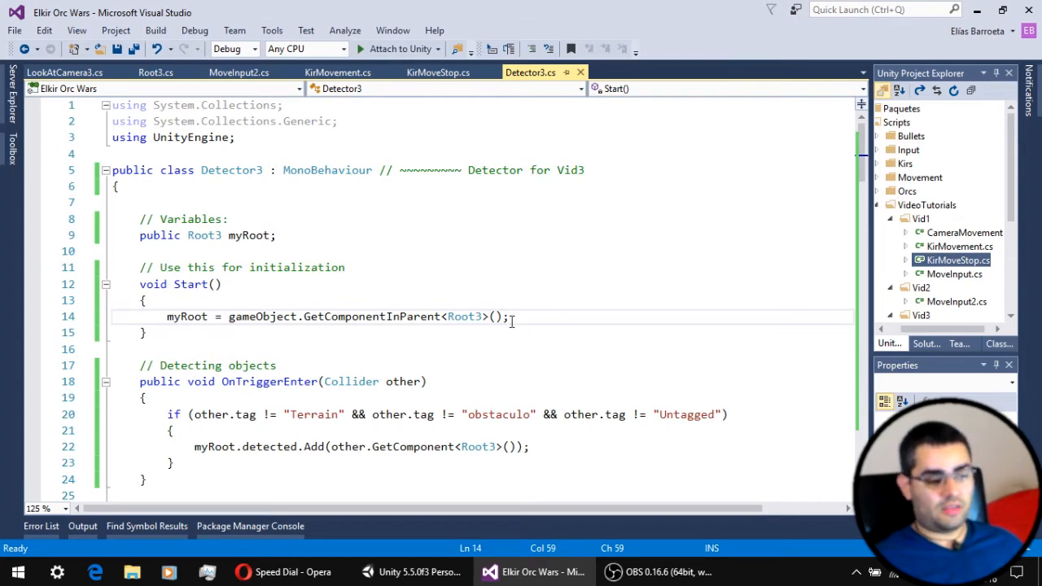
double_click(318, 316)
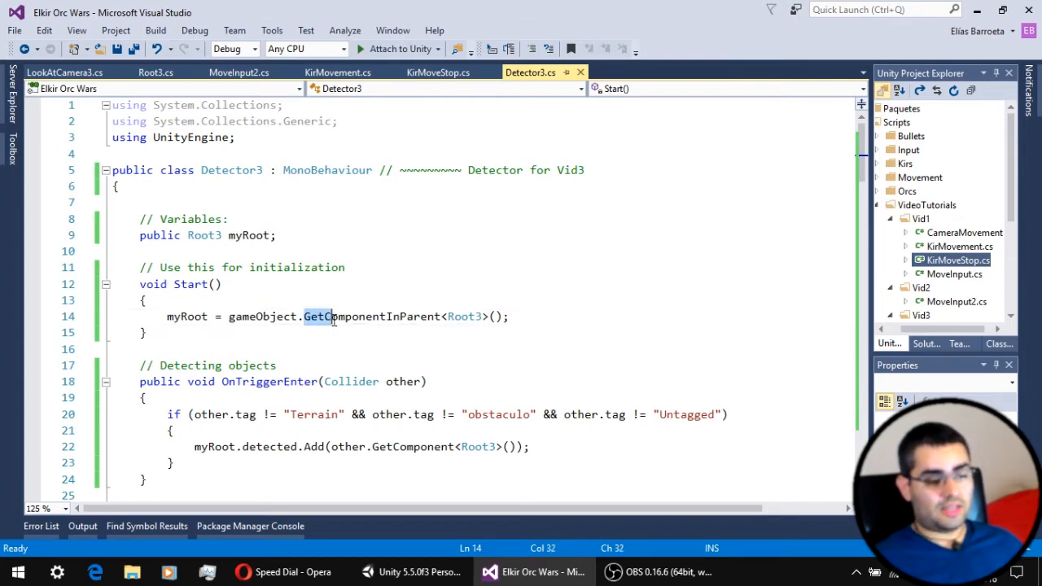
double_click(366, 316)
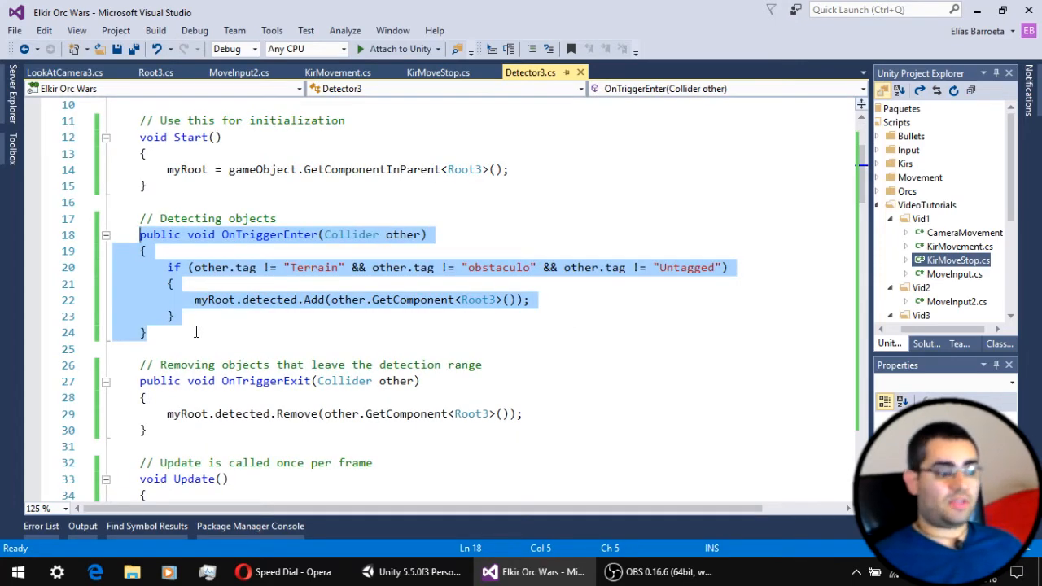
left_click(244, 251)
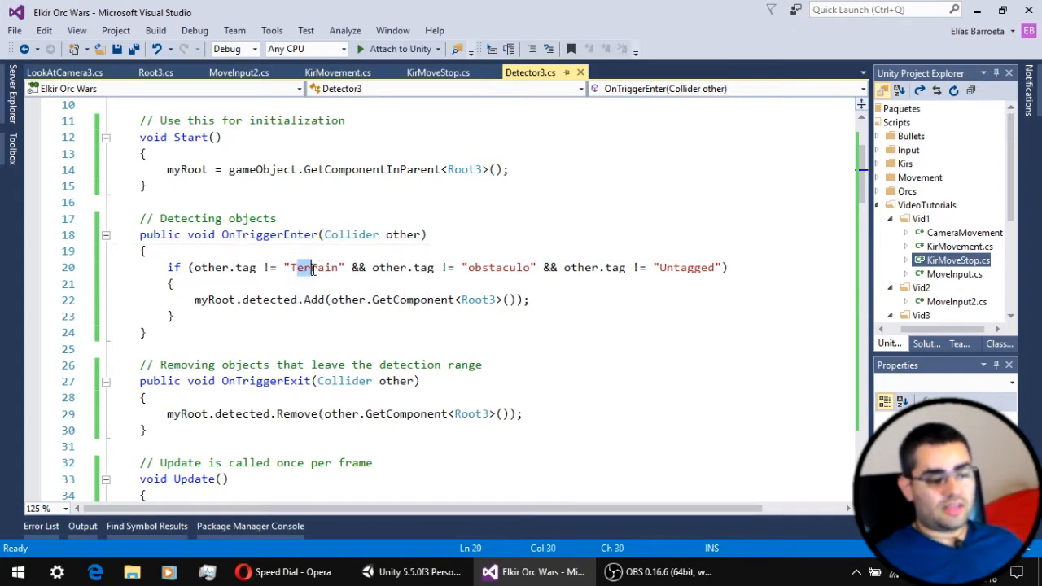
double_click(495, 267)
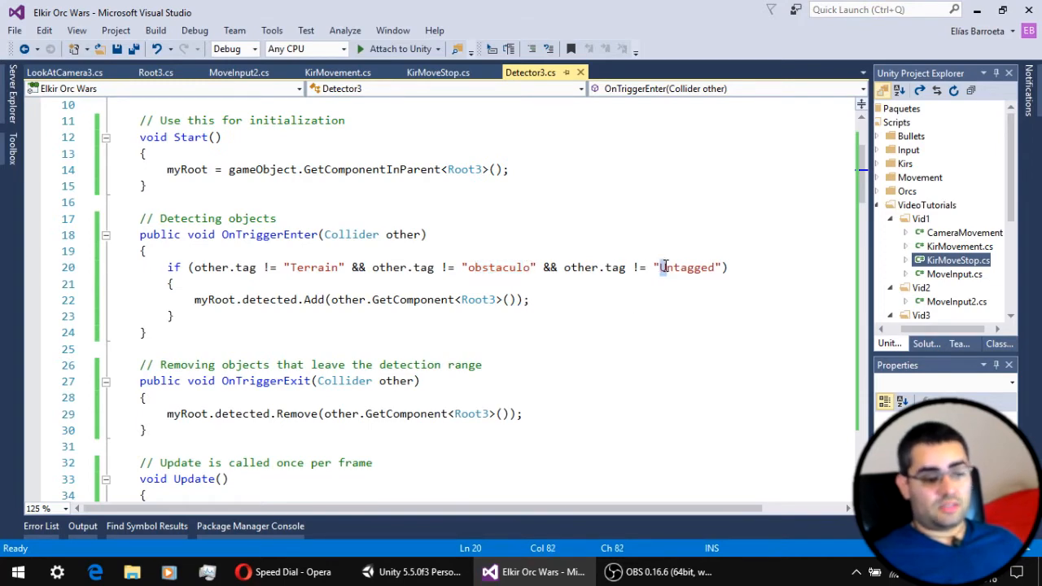
double_click(683, 267)
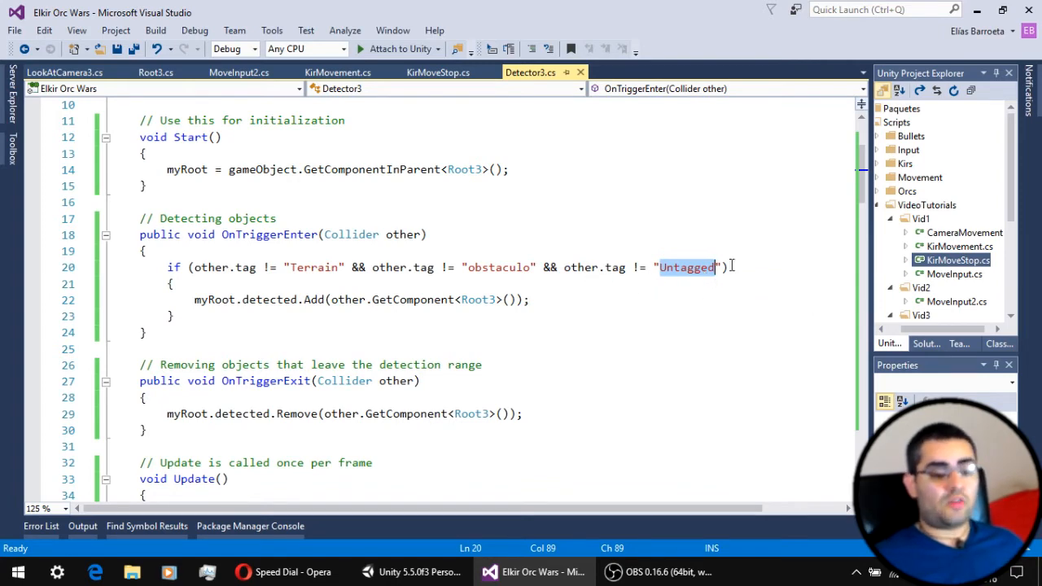
left_click(729, 267)
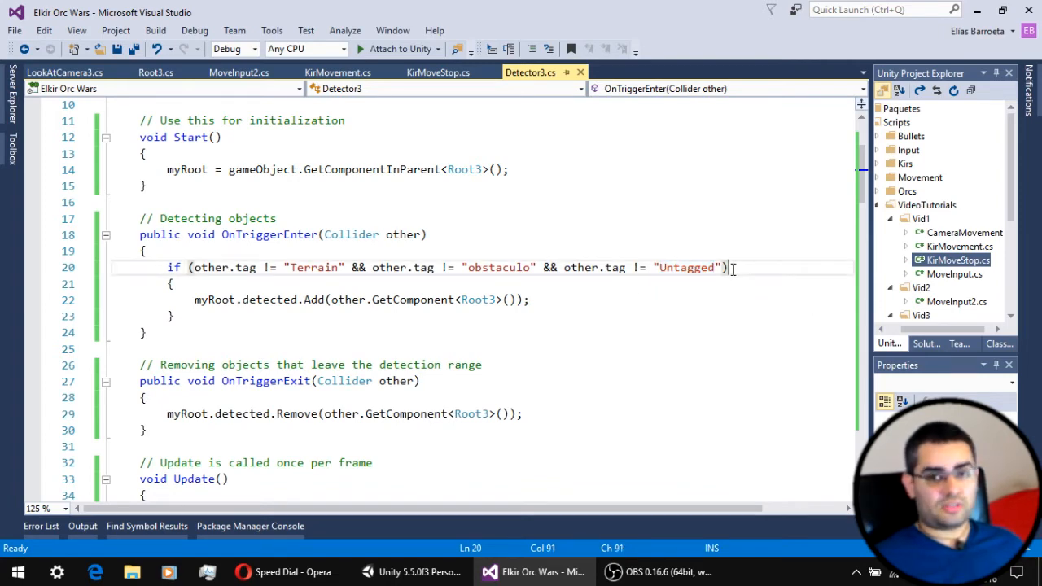
left_click_drag(726, 267, 309, 267)
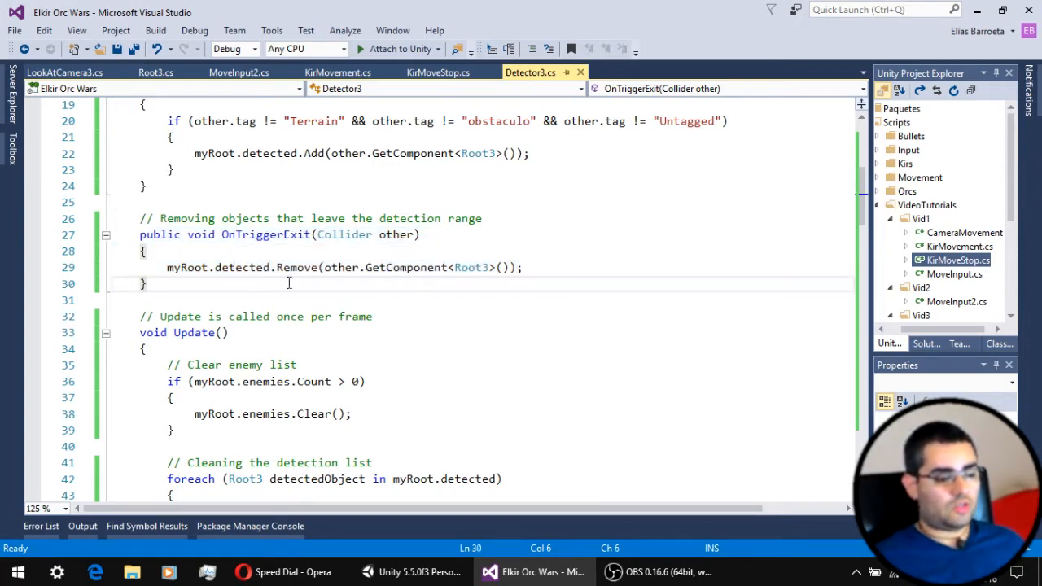
left_click(283, 267)
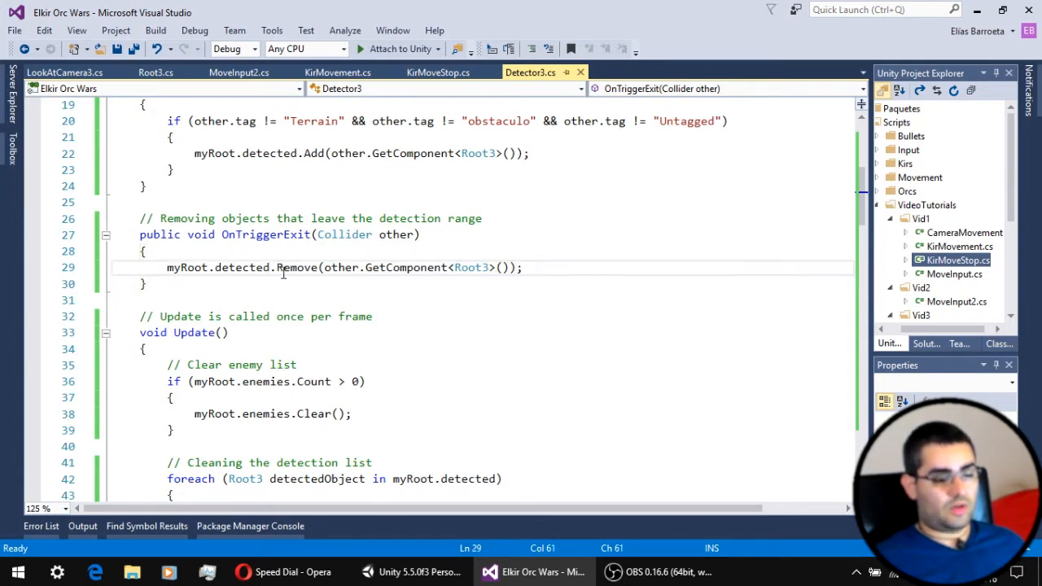
double_click(240, 267)
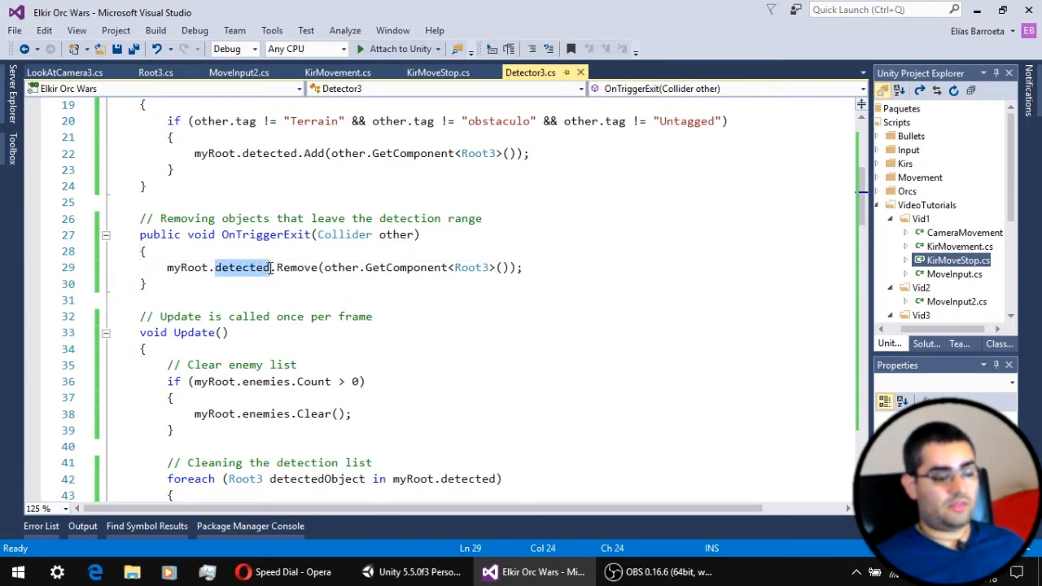
double_click(241, 267)
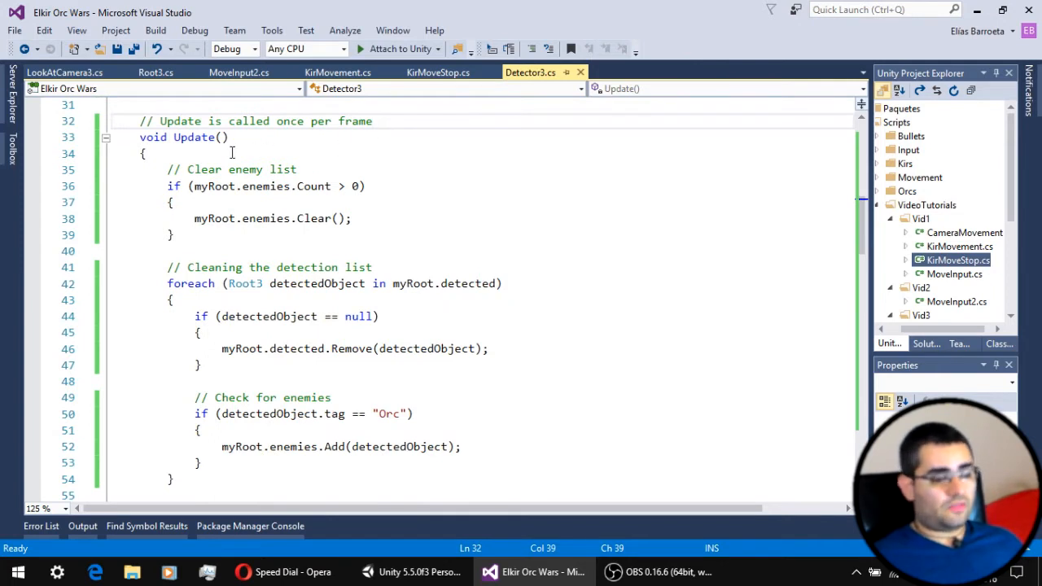
left_click(147, 153)
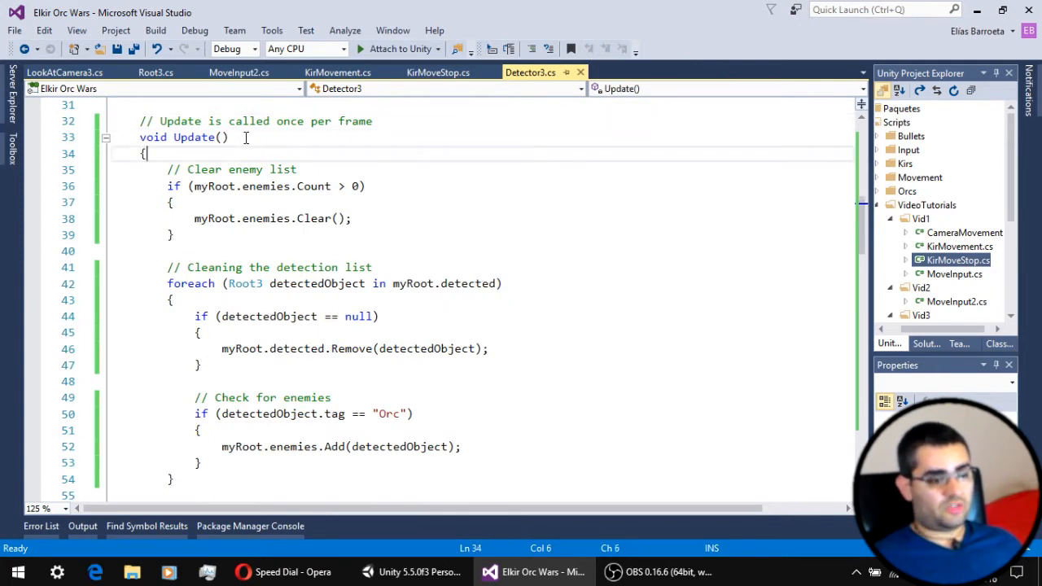
left_click(228, 136)
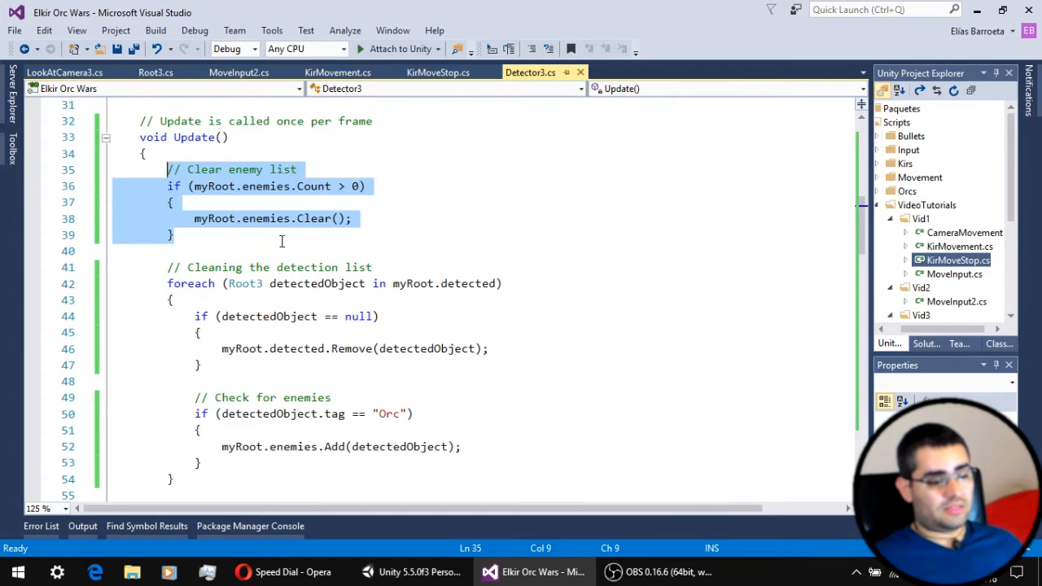
left_click(351, 218)
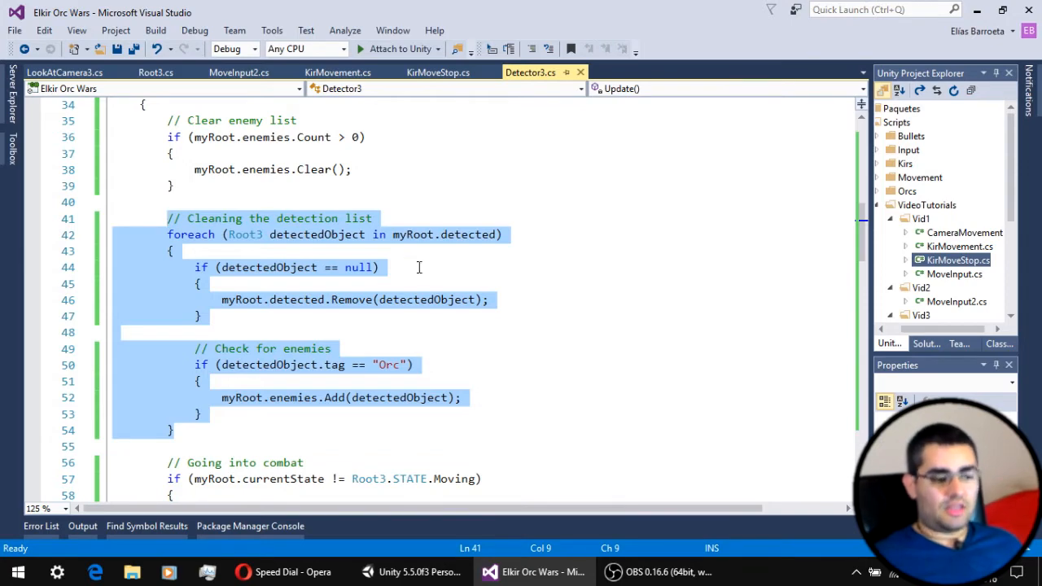
left_click(390, 267)
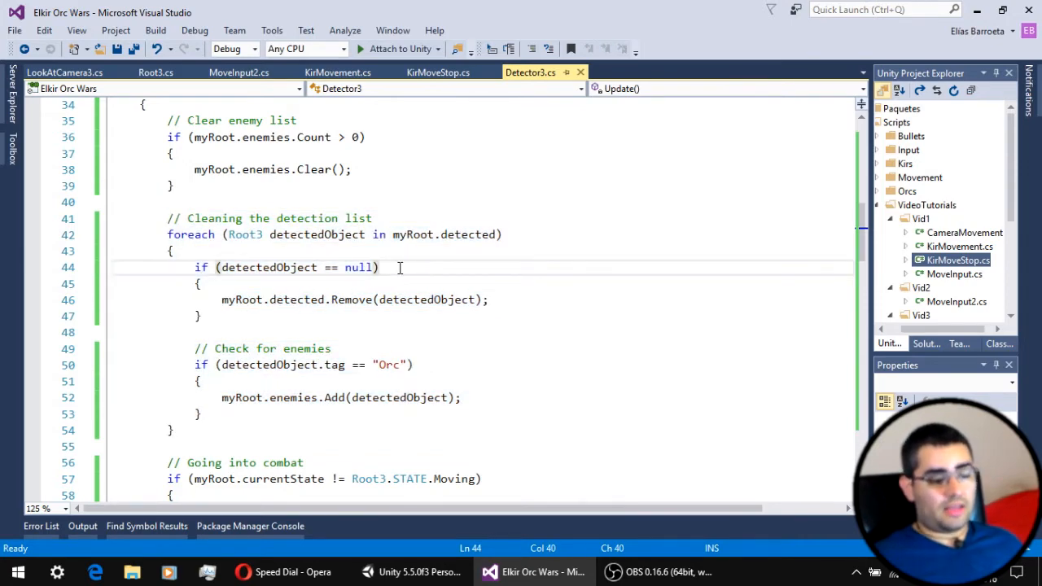
double_click(191, 234)
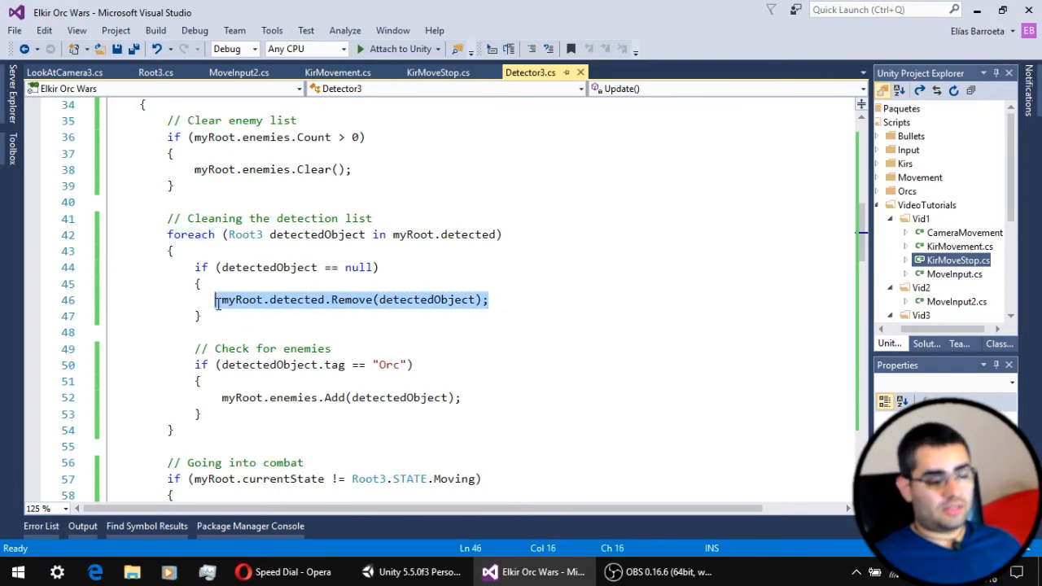
left_click(365, 267)
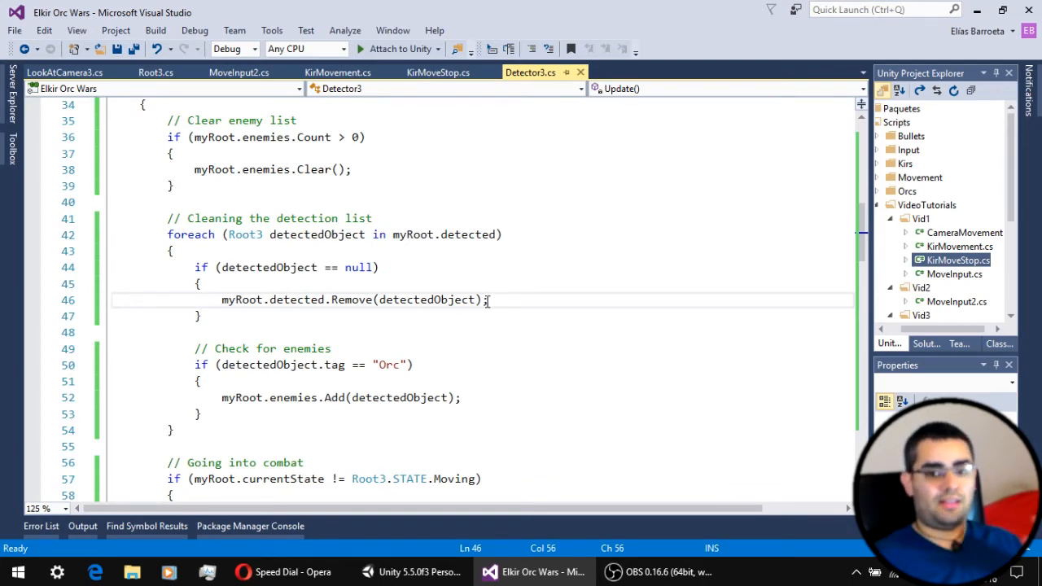
mouse_move(273, 315)
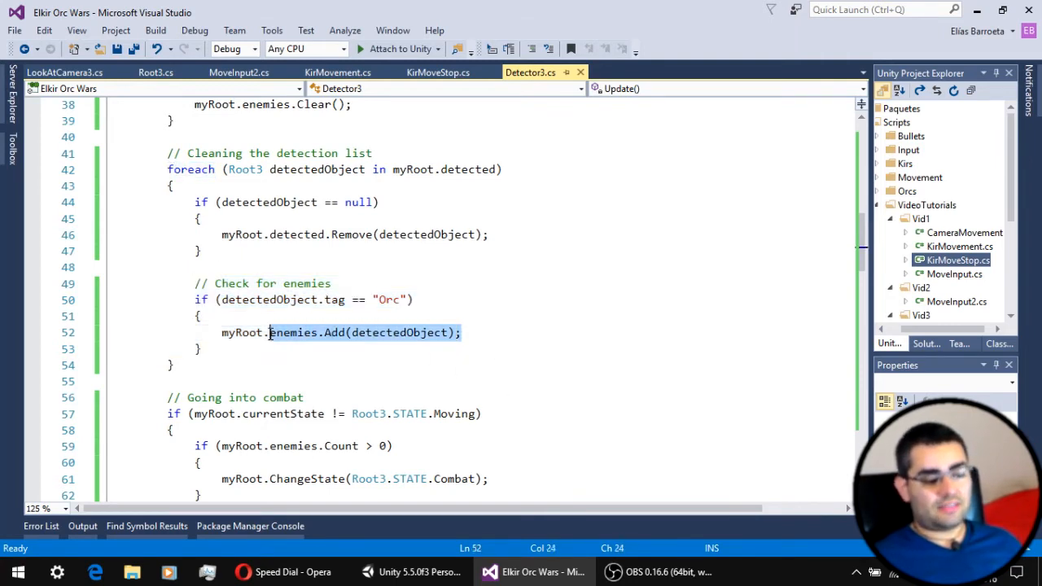
left_click(221, 299)
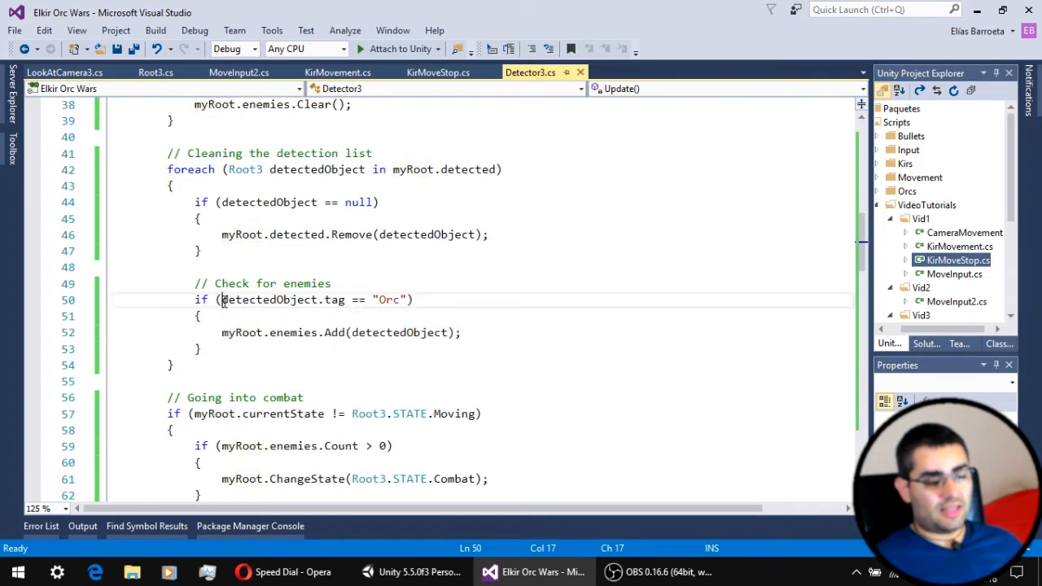
left_click_drag(221, 300, 407, 300)
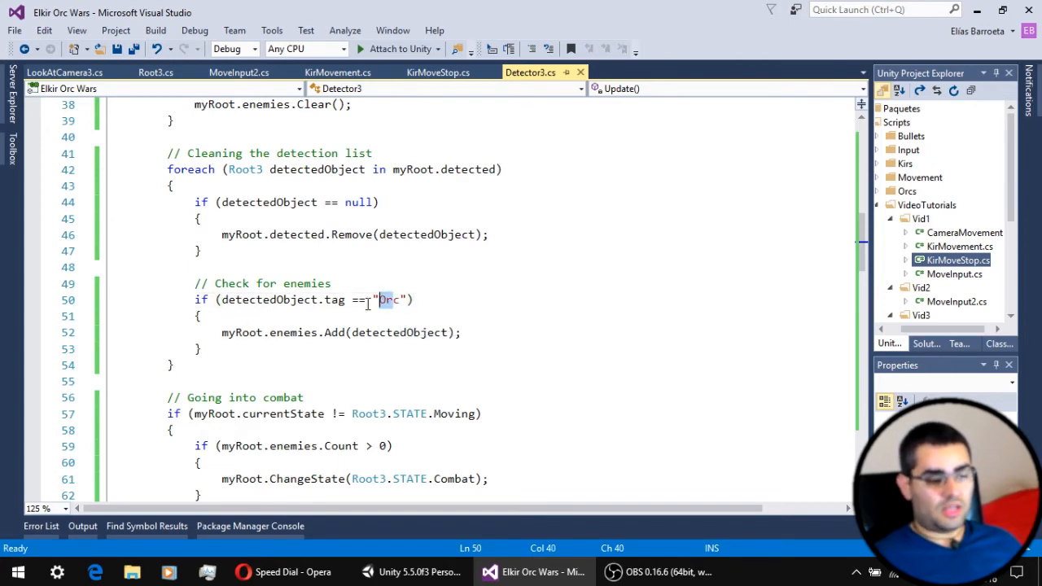
left_click_drag(393, 299, 189, 348)
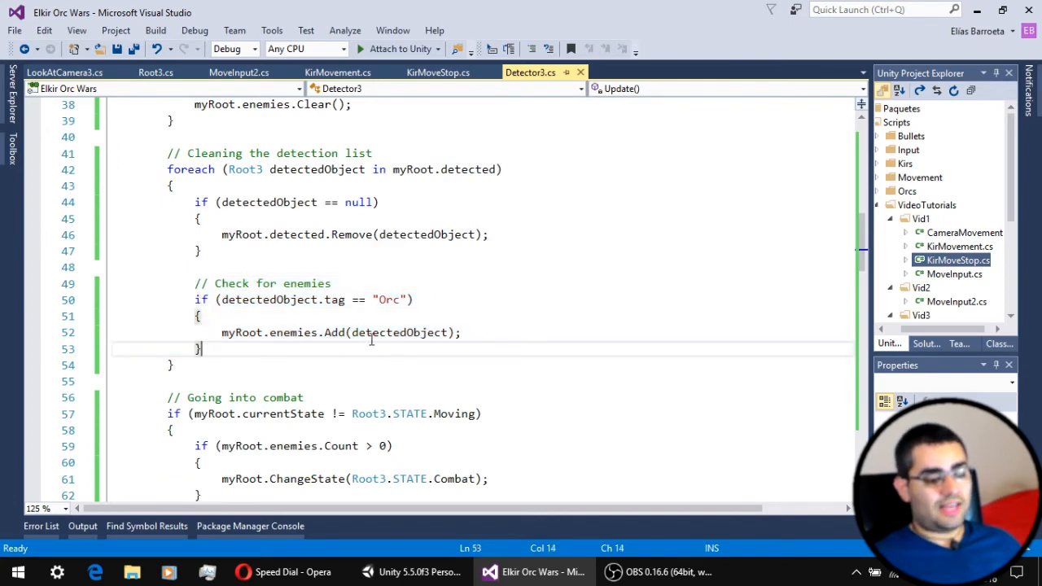
double_click(293, 332)
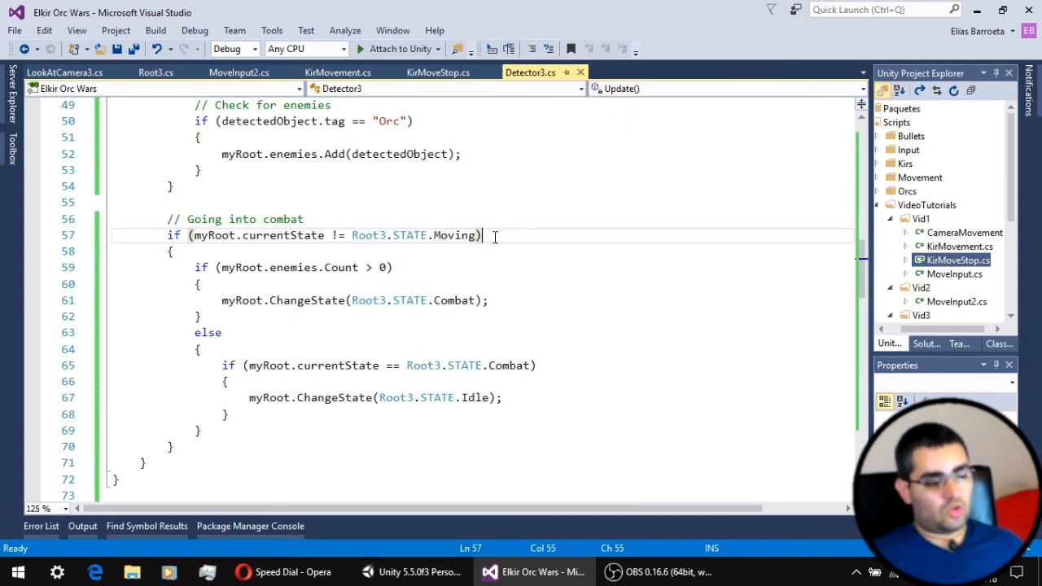
left_click_drag(482, 234, 199, 234)
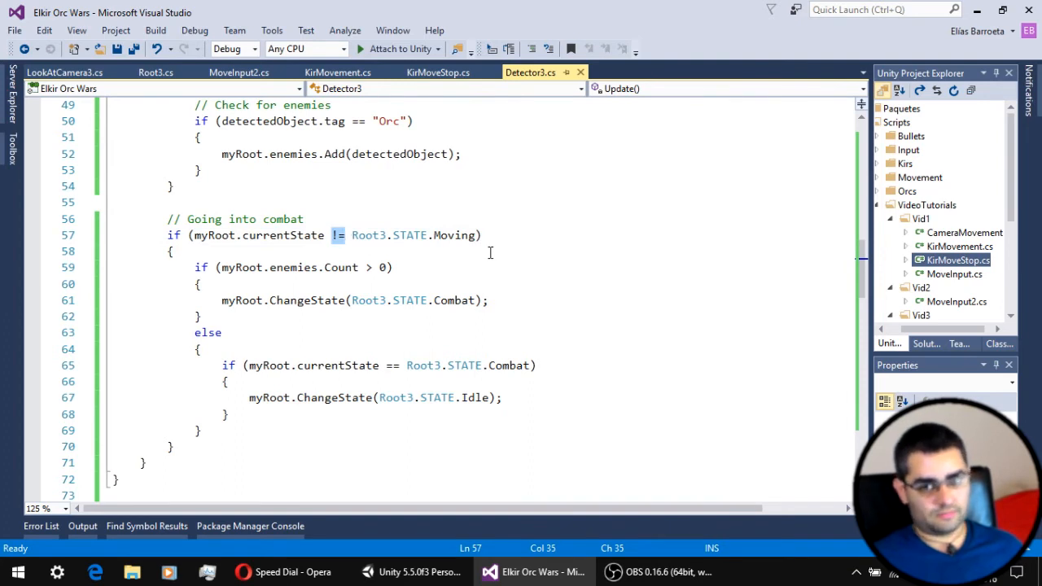
left_click_drag(195, 267, 200, 429)
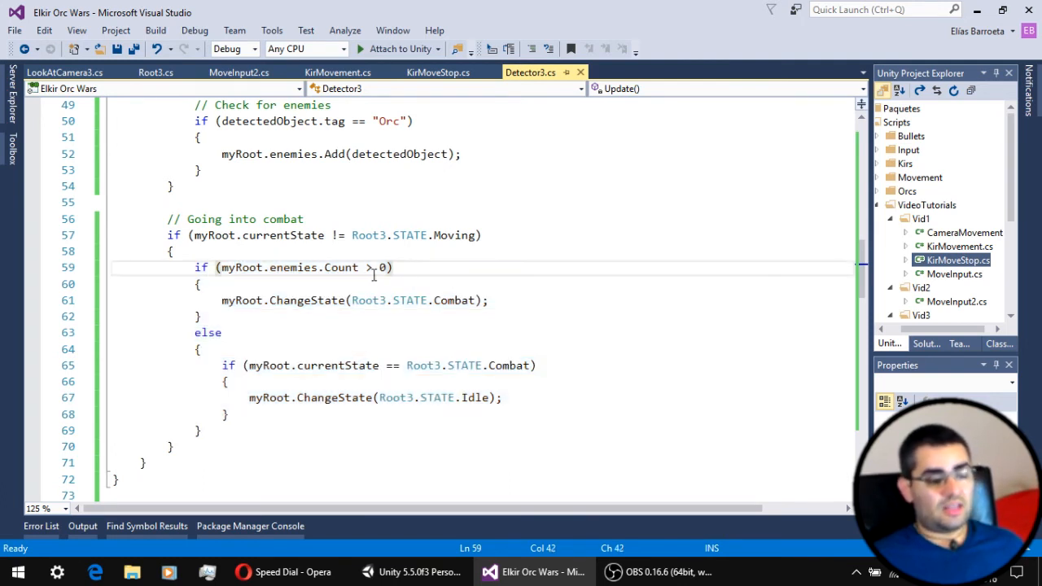
double_click(293, 266)
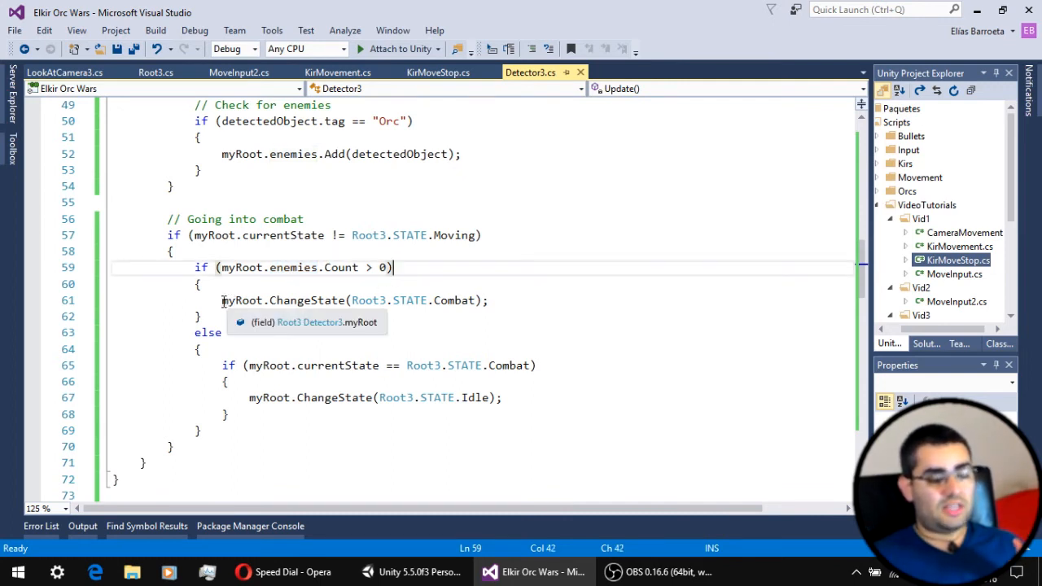
left_click_drag(221, 299, 429, 299)
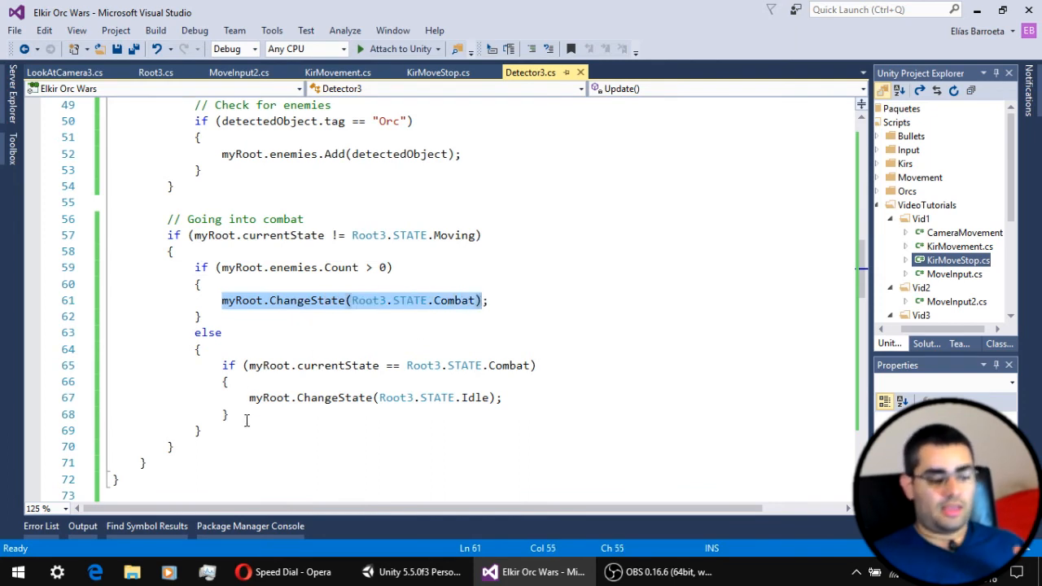
left_click(248, 365)
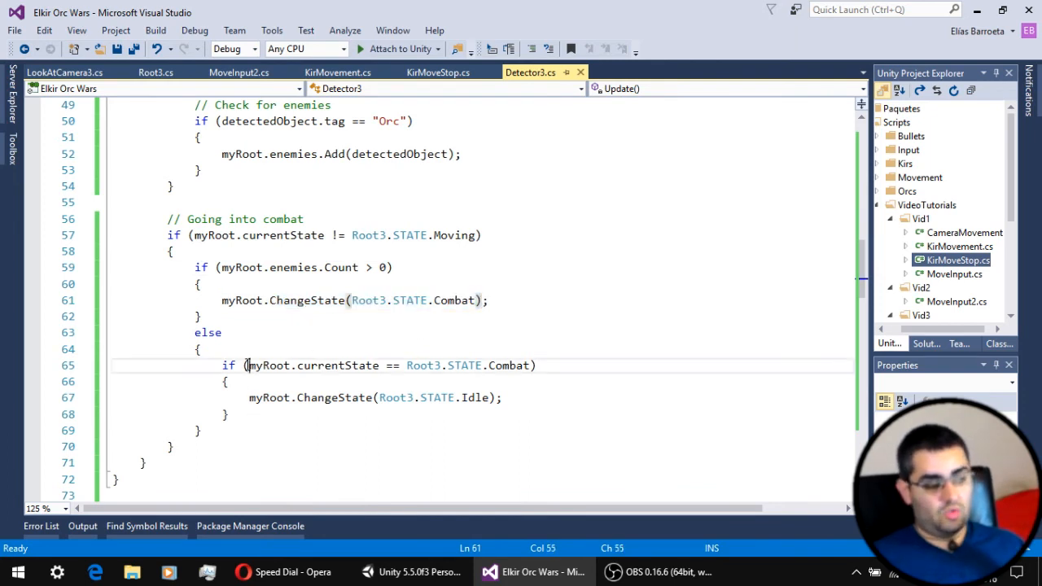
left_click_drag(251, 365, 527, 364)
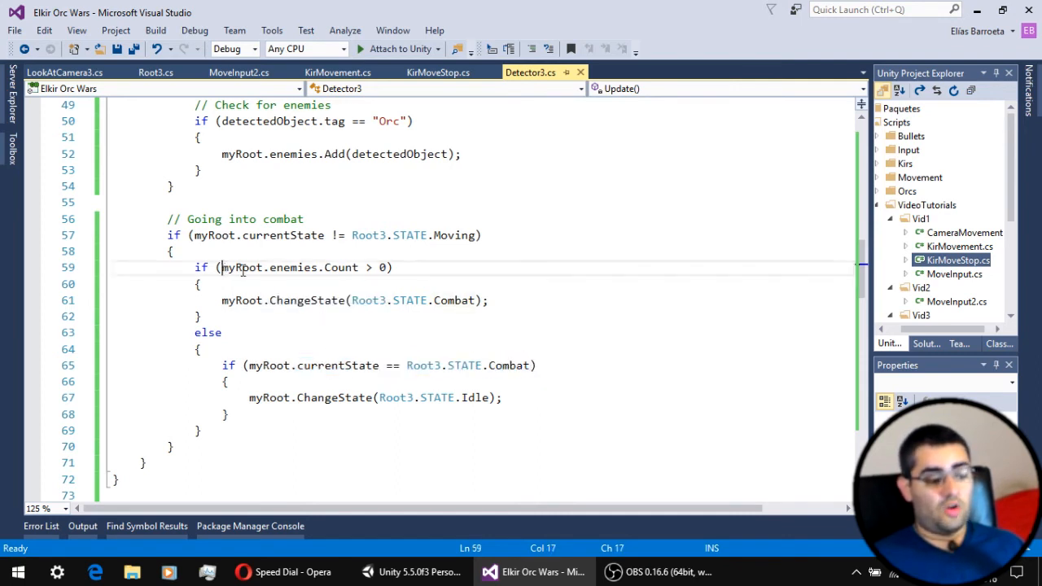
left_click_drag(221, 267, 384, 267)
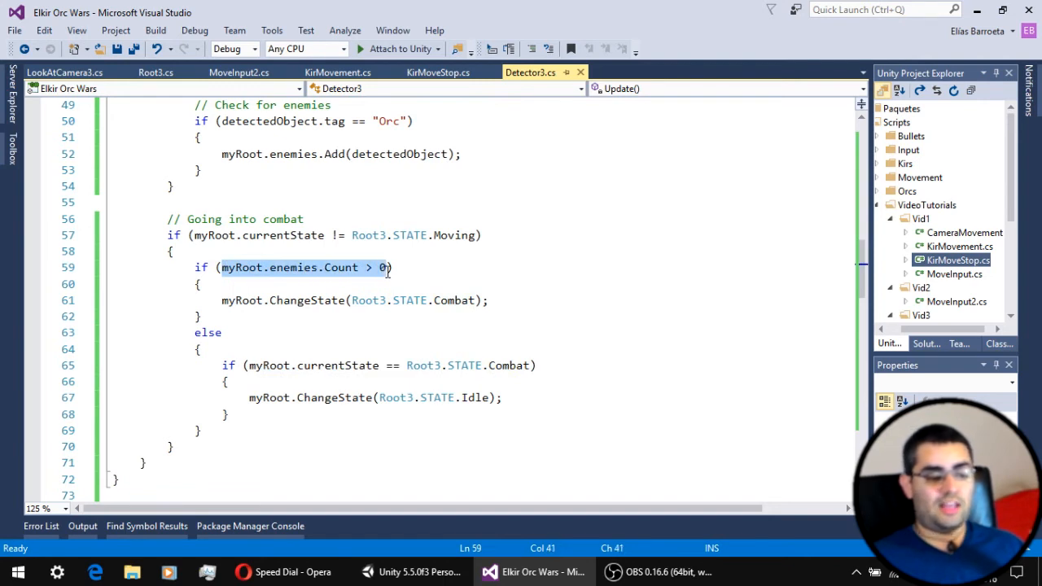
mouse_move(268, 397)
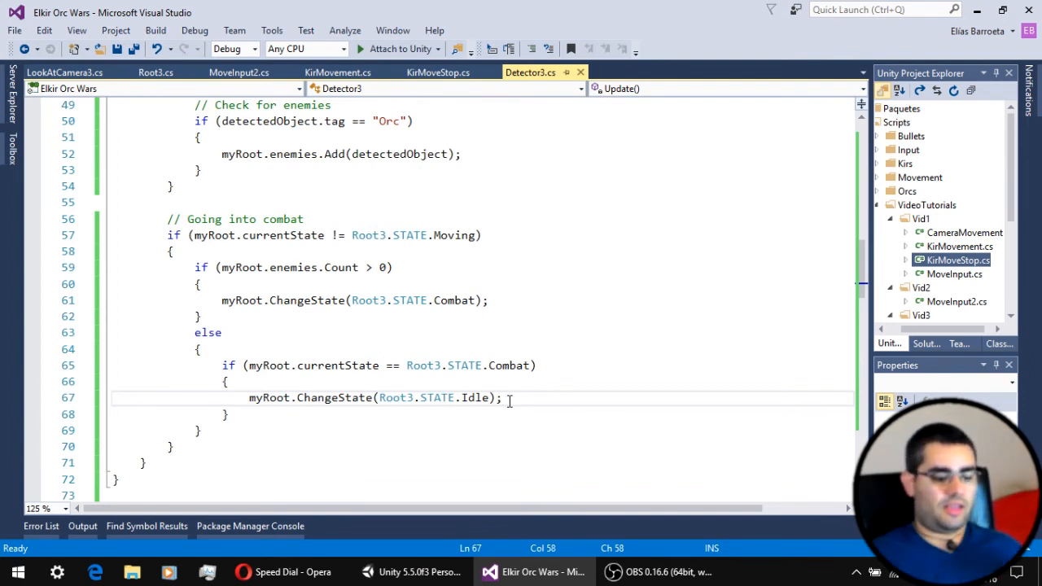
Step: Return to Unity and run the scene so both Kir units show Idle
left_click(410, 573)
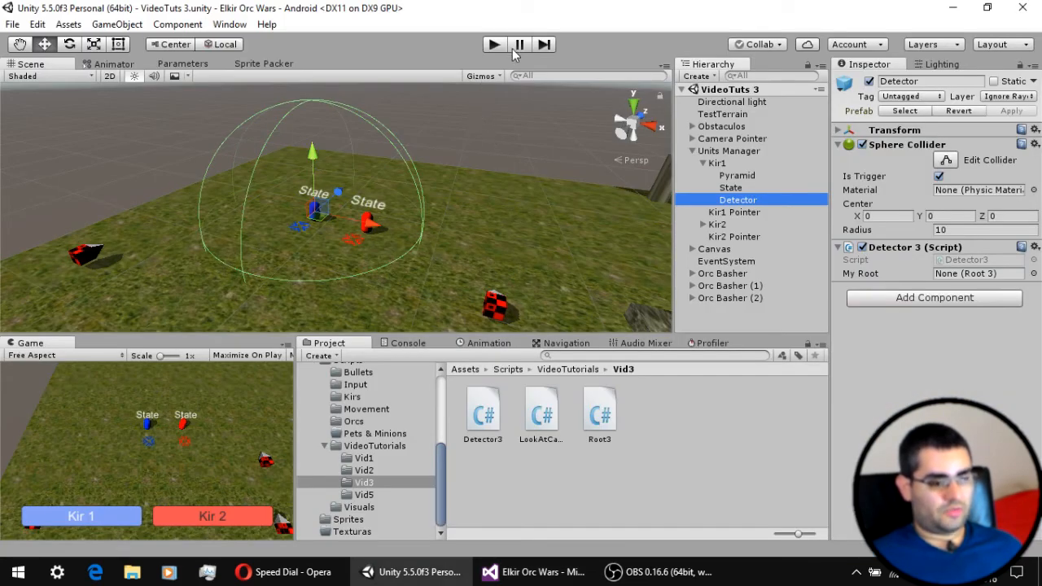
left_click(495, 44)
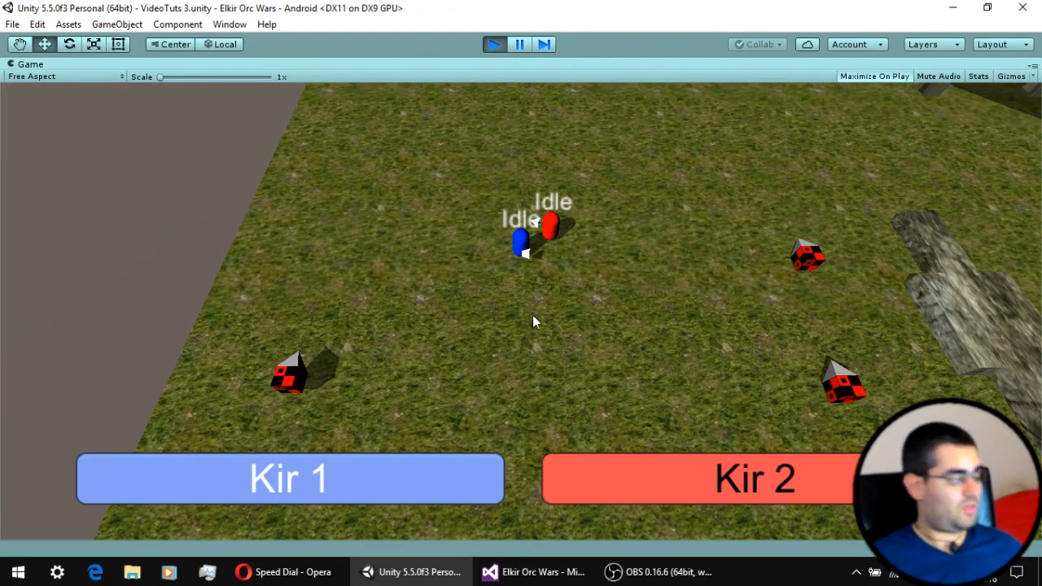
mouse_move(535, 325)
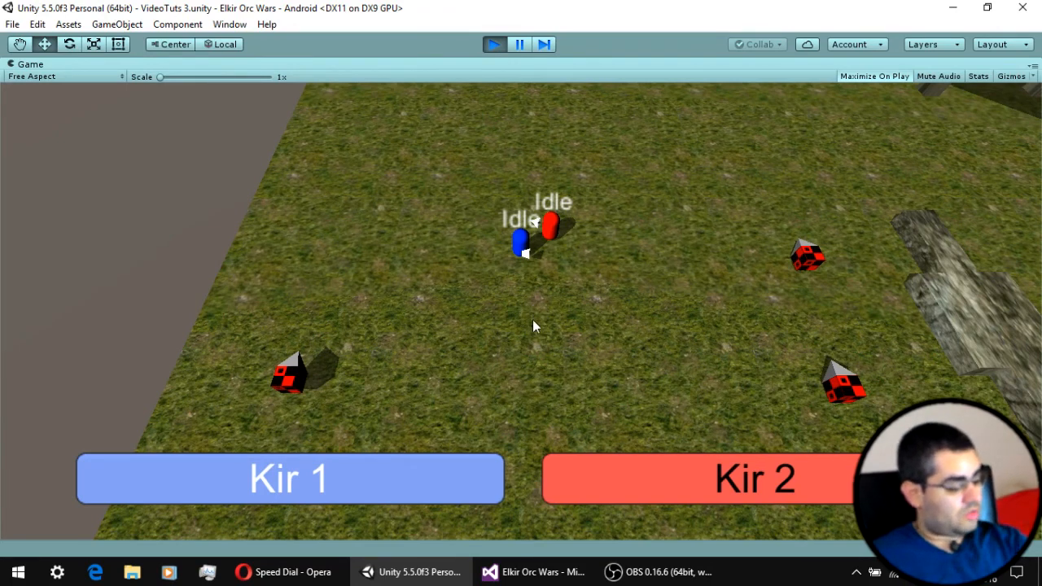